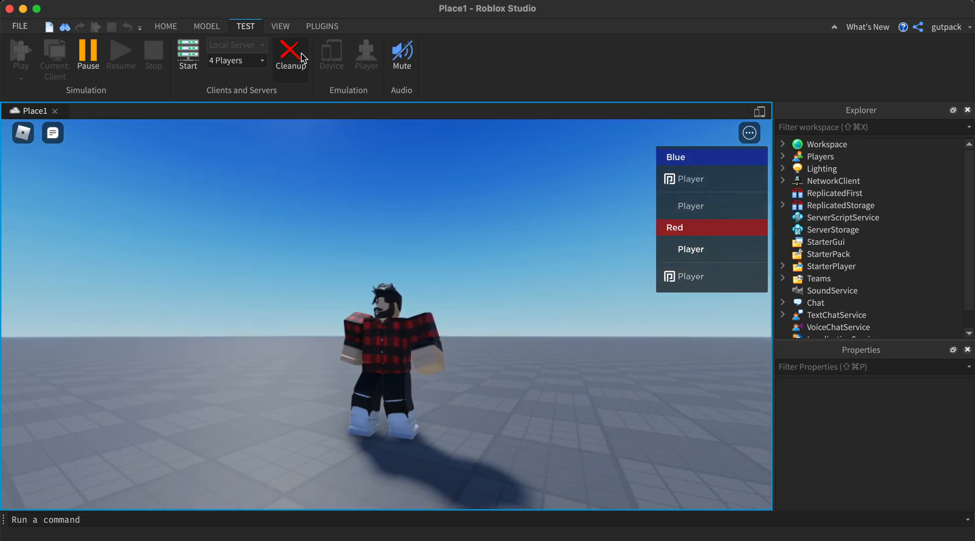
# Clean up the running four-player test, closing the local server and player windows.
pyautogui.click(289, 51)
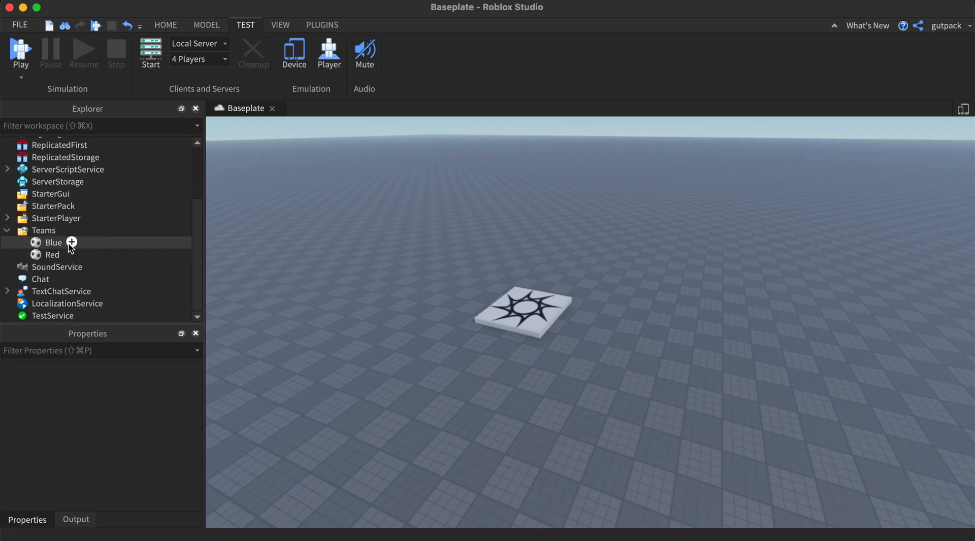
# Select the Teams folder to show its properties and settle on the Model tools.
pyautogui.click(43, 231)
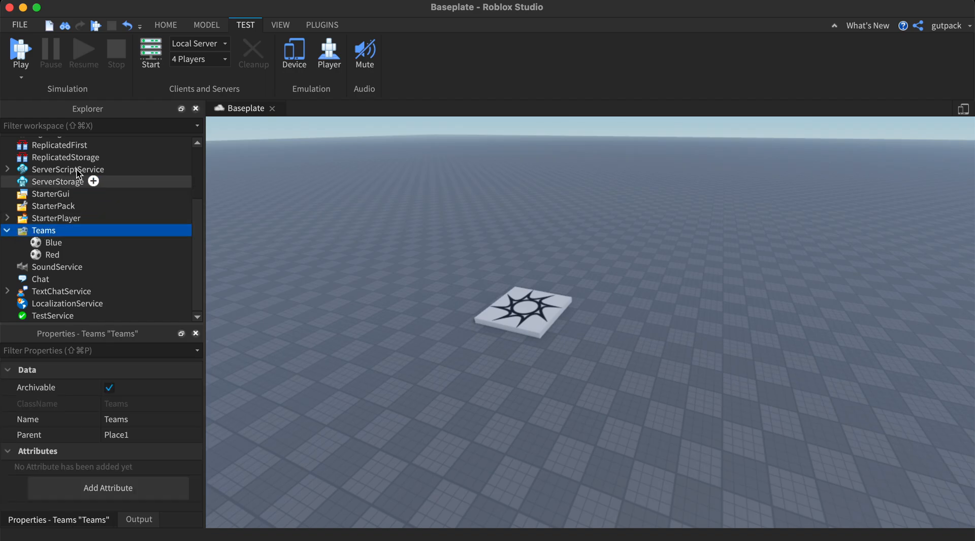
pyautogui.click(165, 25)
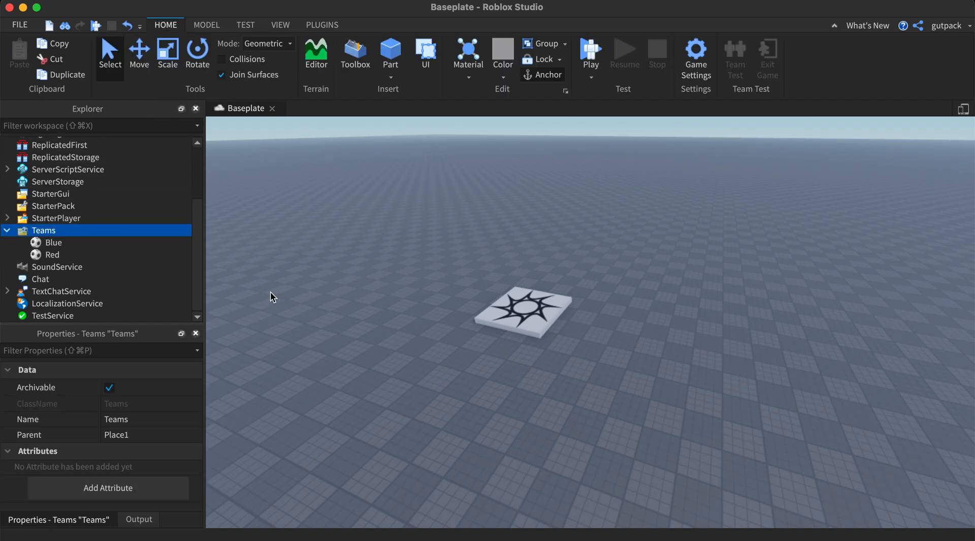
pyautogui.scroll(3)
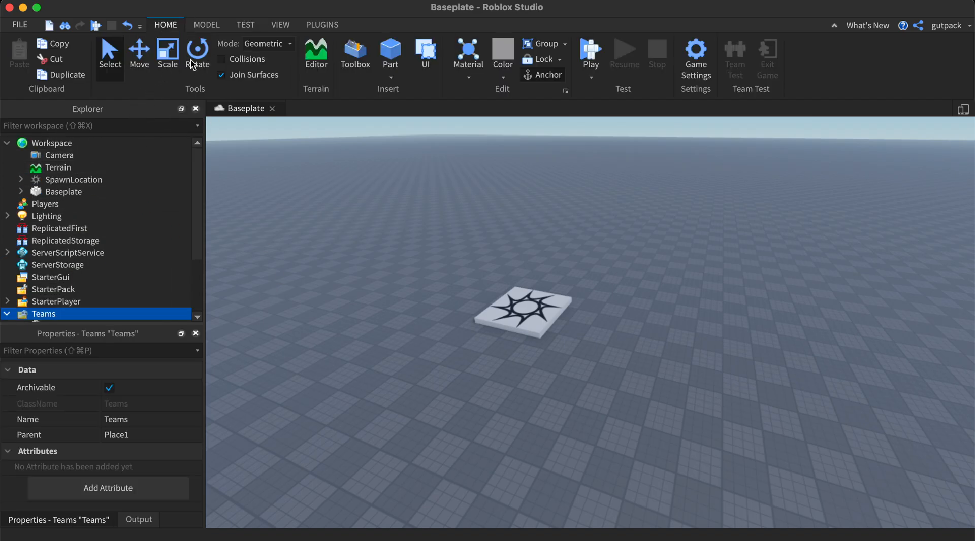
pyautogui.click(280, 24)
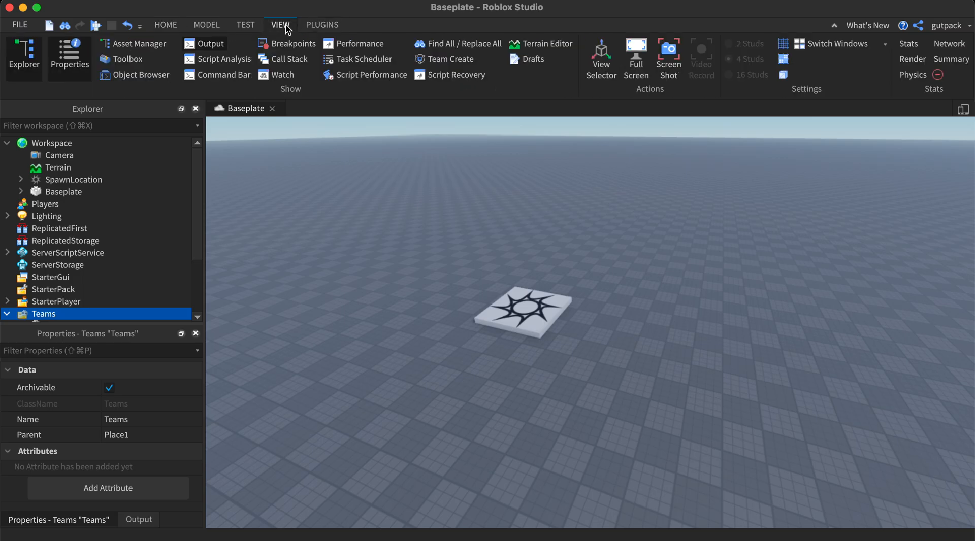
pyautogui.moveTo(206, 24)
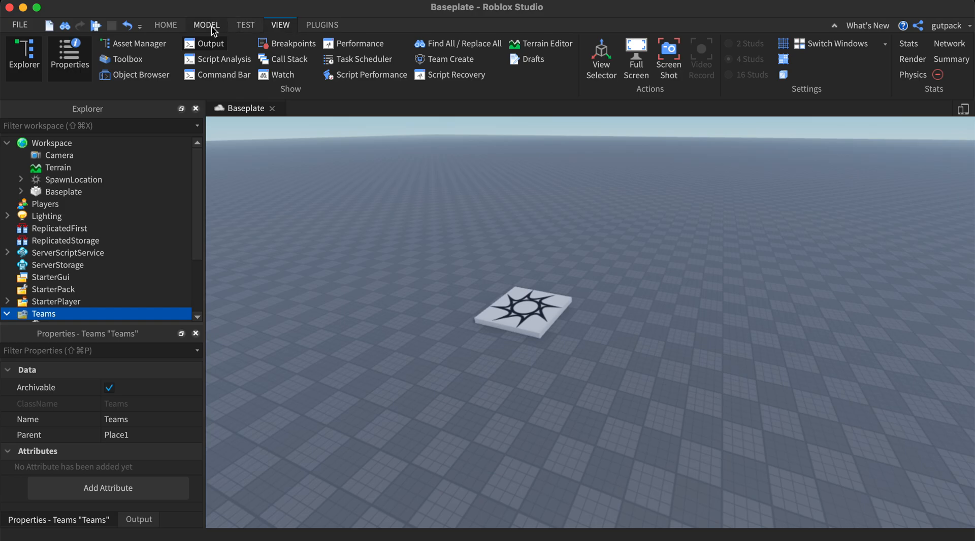
pyautogui.click(206, 25)
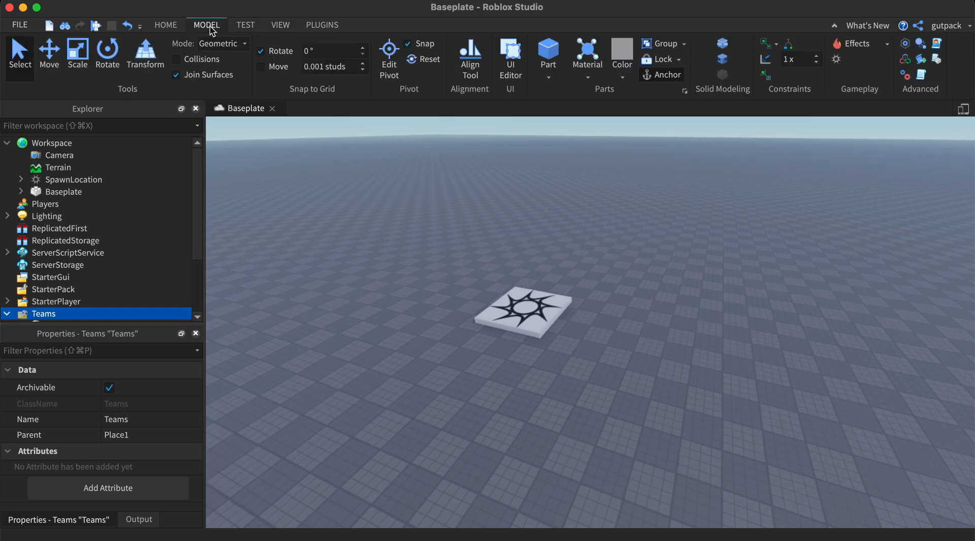
pyautogui.moveTo(805, 86)
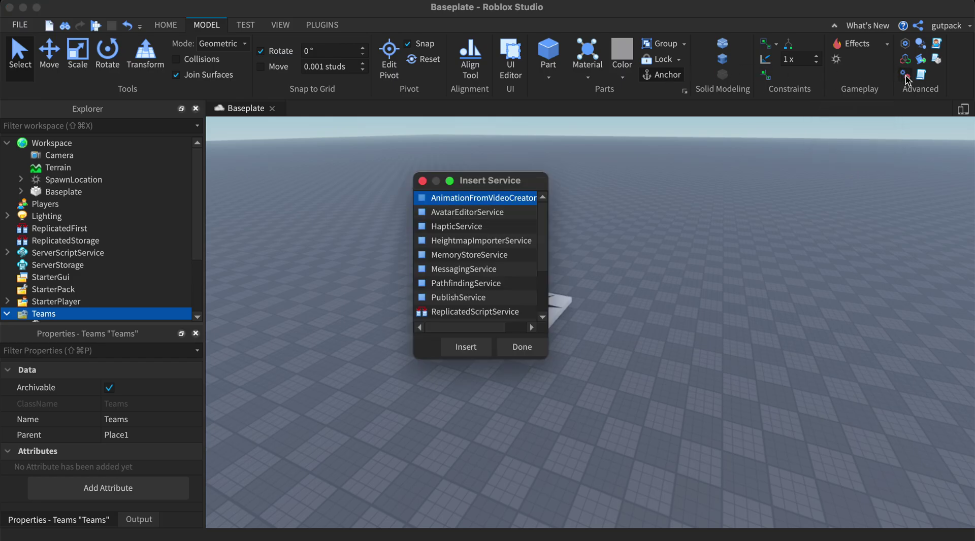
pyautogui.moveTo(687, 233)
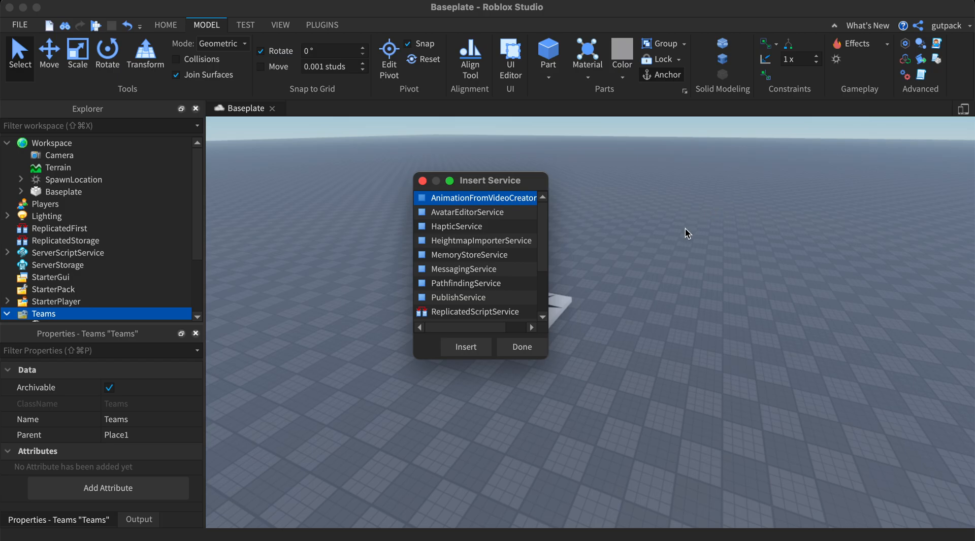
pyautogui.moveTo(912, 78)
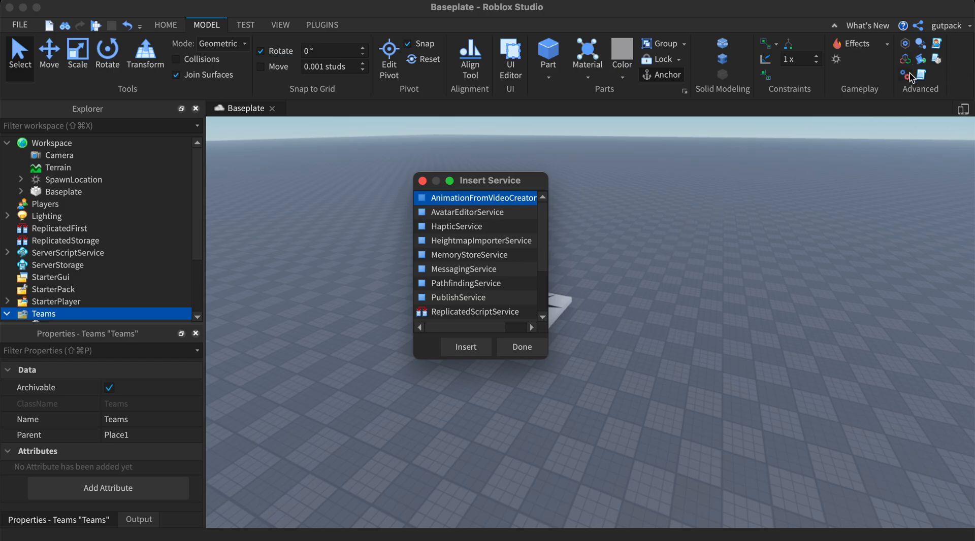
pyautogui.scroll(-3)
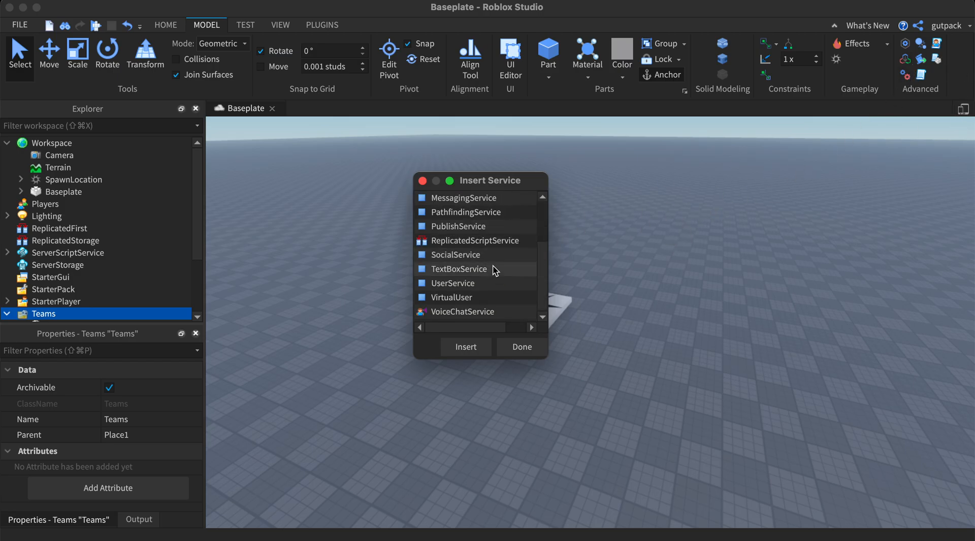
pyautogui.moveTo(556, 268)
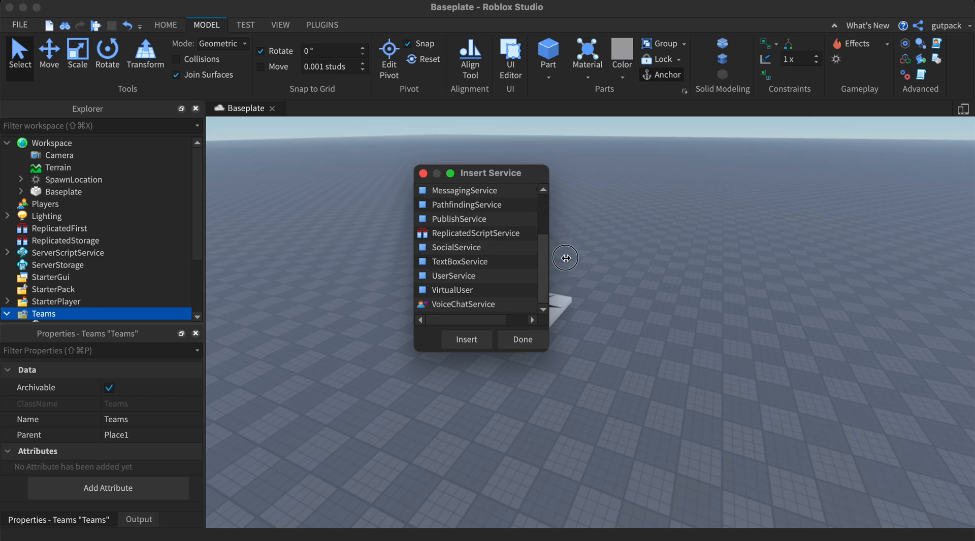
pyautogui.scroll(3)
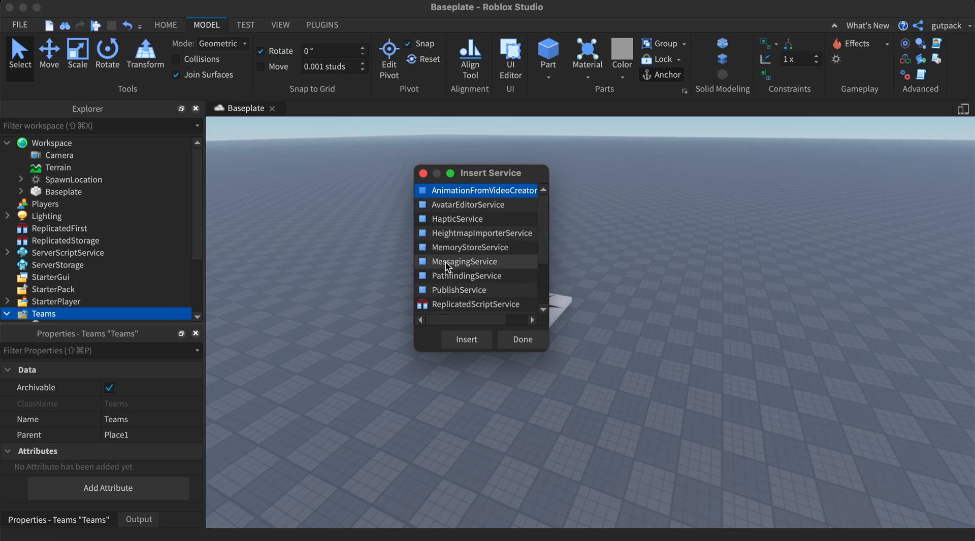
pyautogui.click(523, 339)
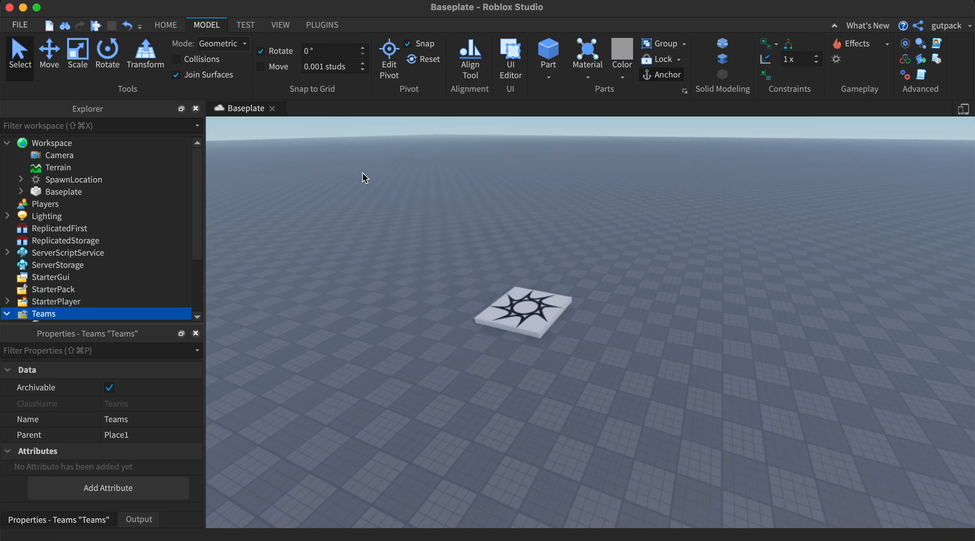
# Insert a new Team under Teams as Green and review the Blue, Red and Green properties.
pyautogui.click(5, 314)
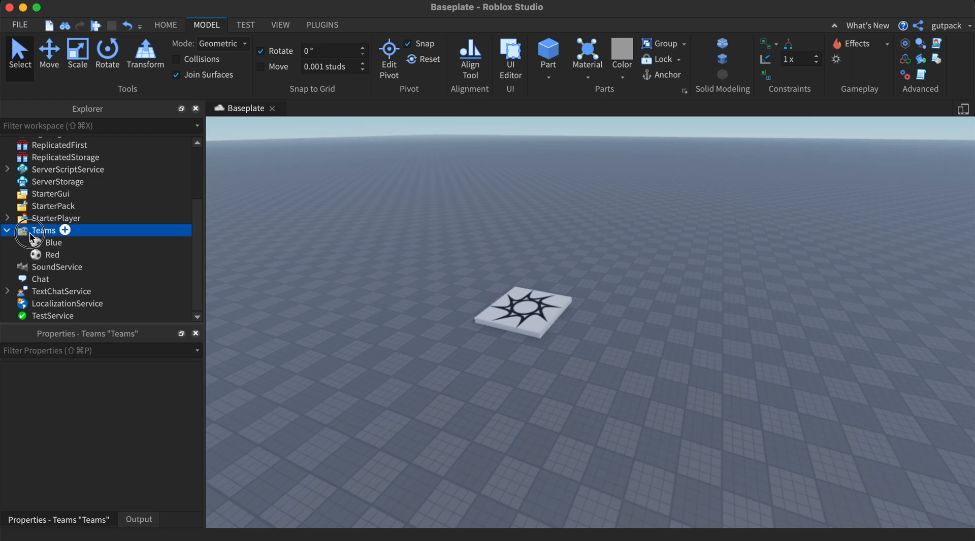
pyautogui.click(65, 229)
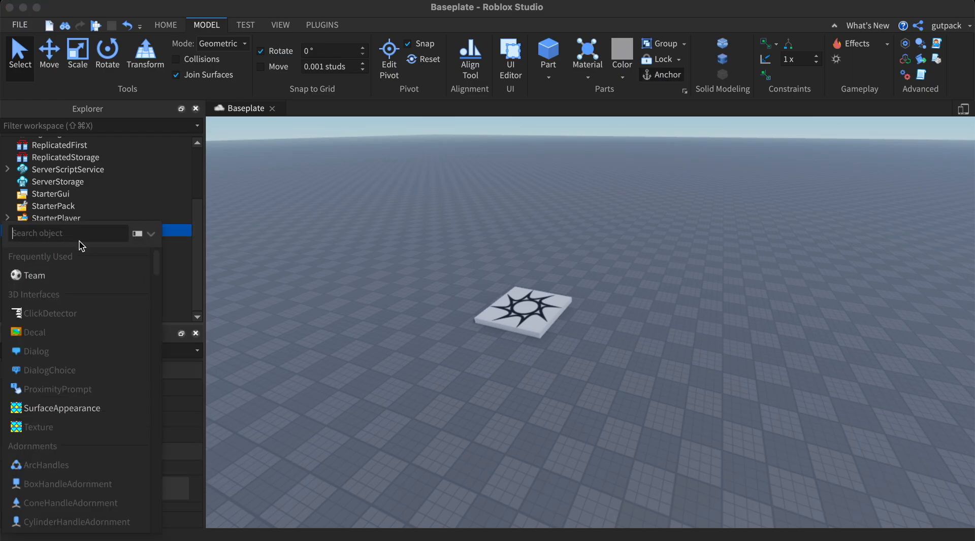
pyautogui.moveTo(68, 275)
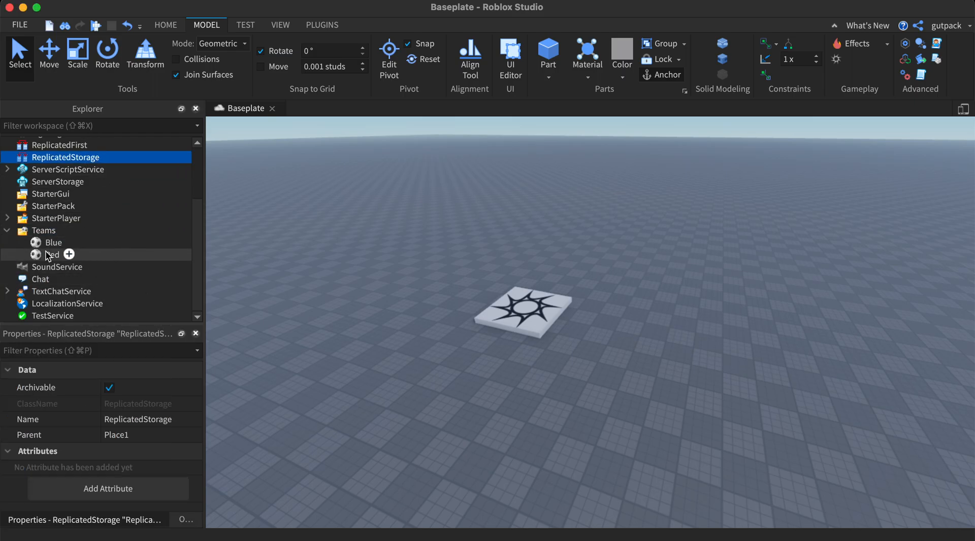
pyautogui.click(46, 243)
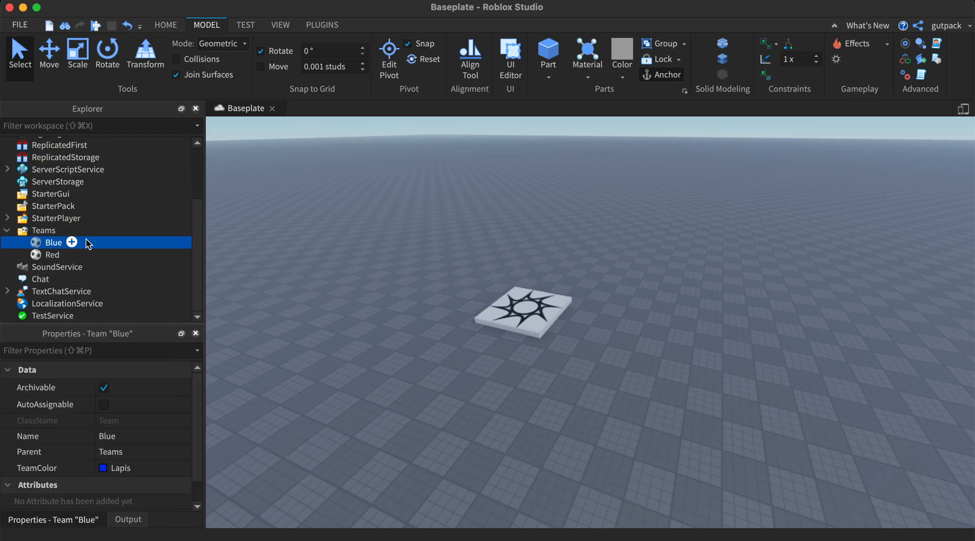
pyautogui.click(51, 254)
pyautogui.write('Green')
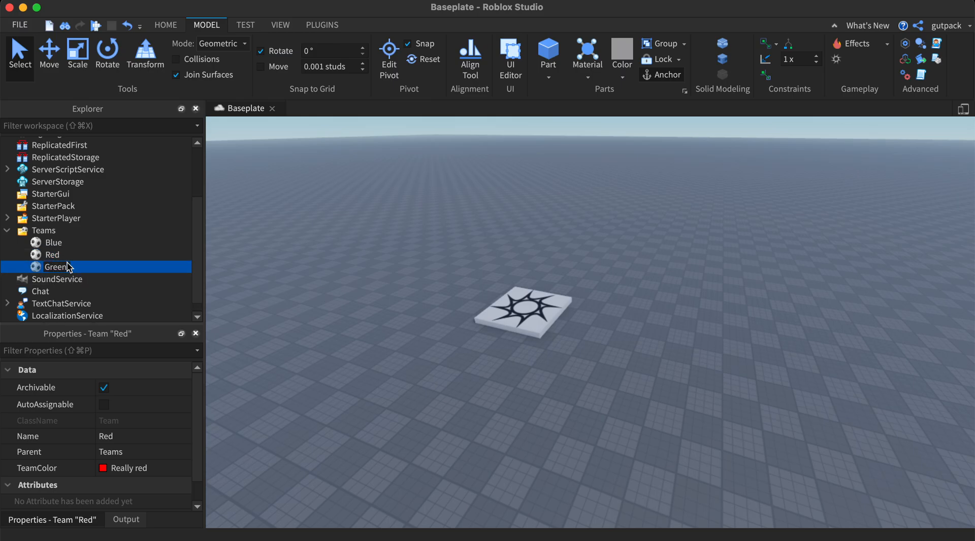
pyautogui.click(56, 267)
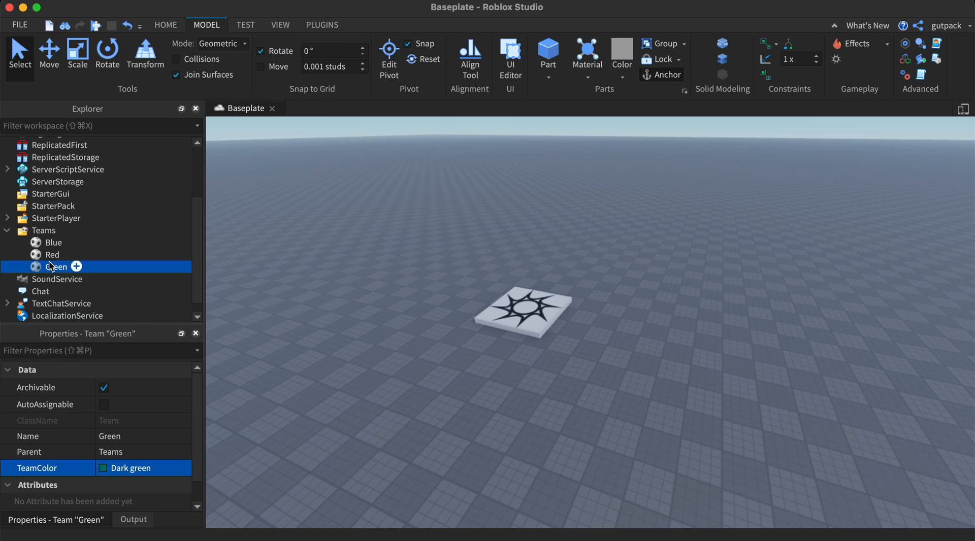
# Select Blue, Red and Green together to compare their shared properties.
pyautogui.click(54, 243)
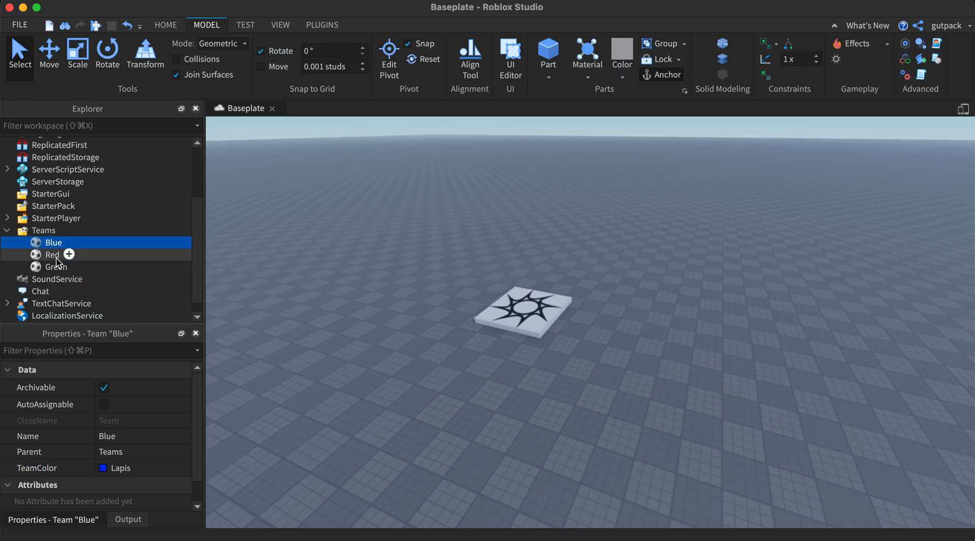
pyautogui.click(54, 267)
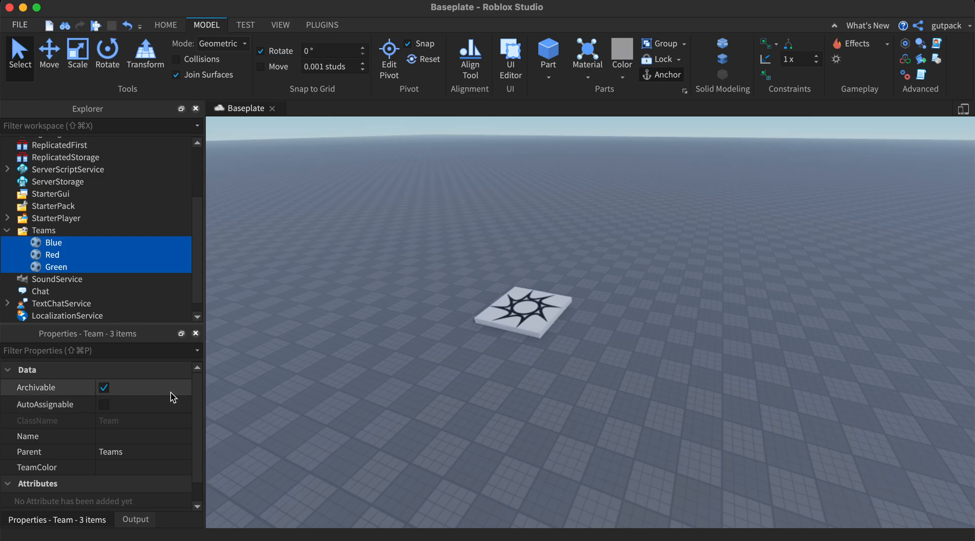
pyautogui.moveTo(77, 263)
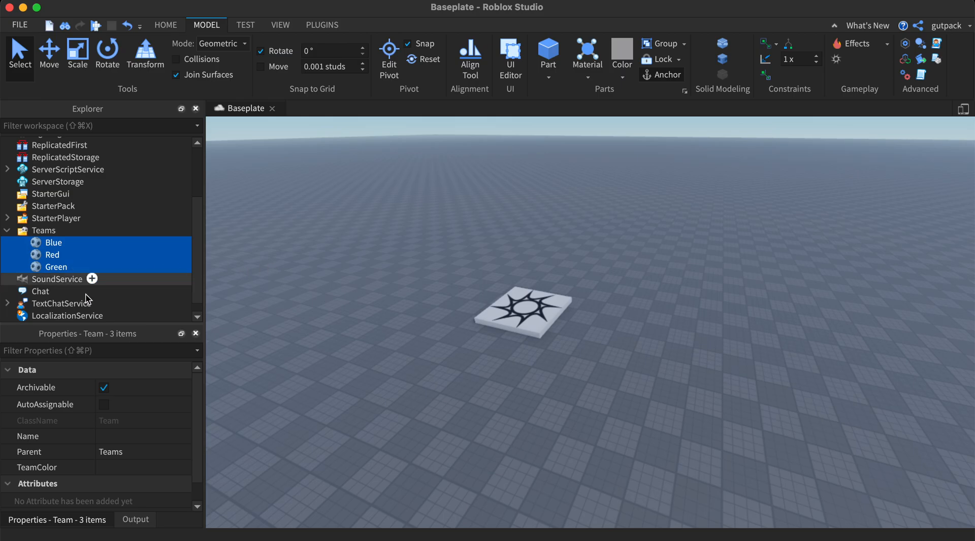
pyautogui.moveTo(140, 276)
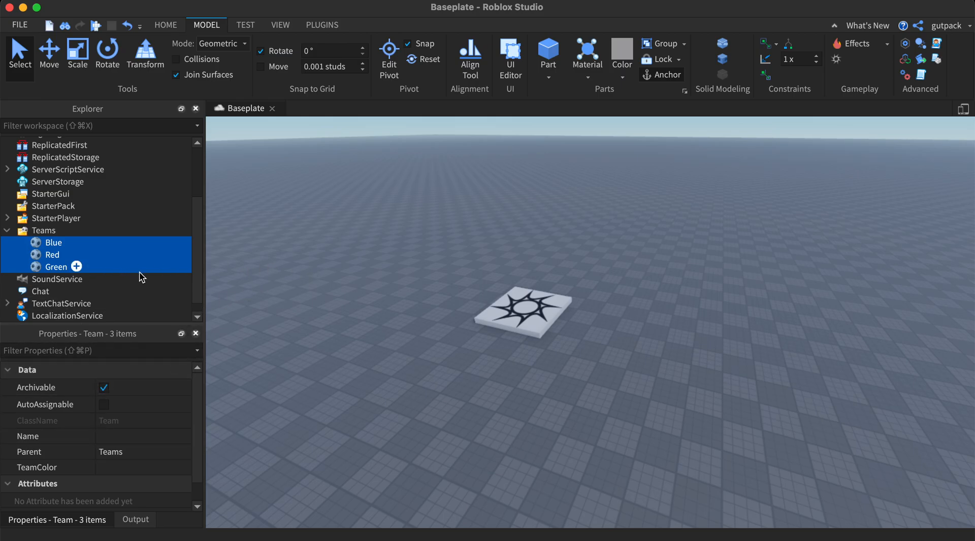
# Deselect the teams and bring ServerScriptService's TeamBalancing script into view.
pyautogui.click(423, 240)
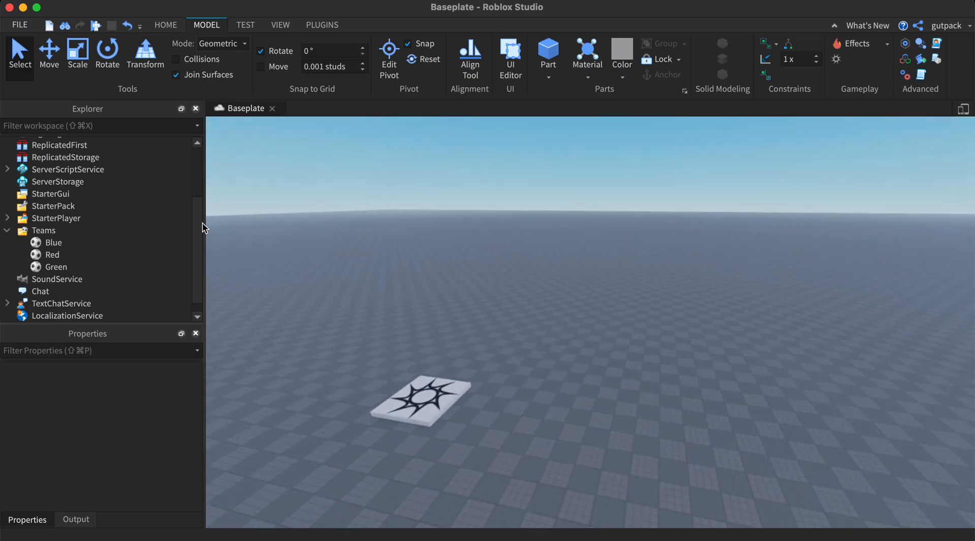
pyautogui.scroll(3)
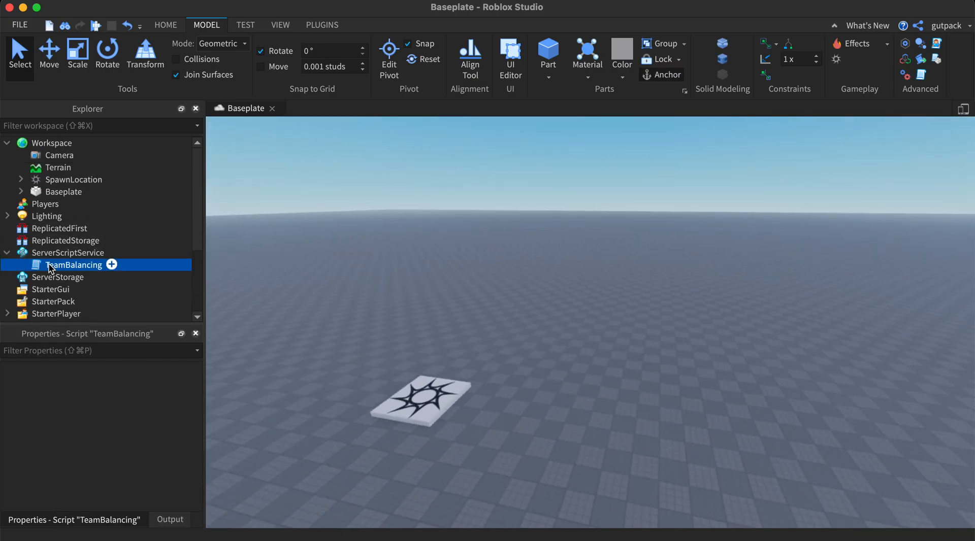
pyautogui.doubleClick(73, 266)
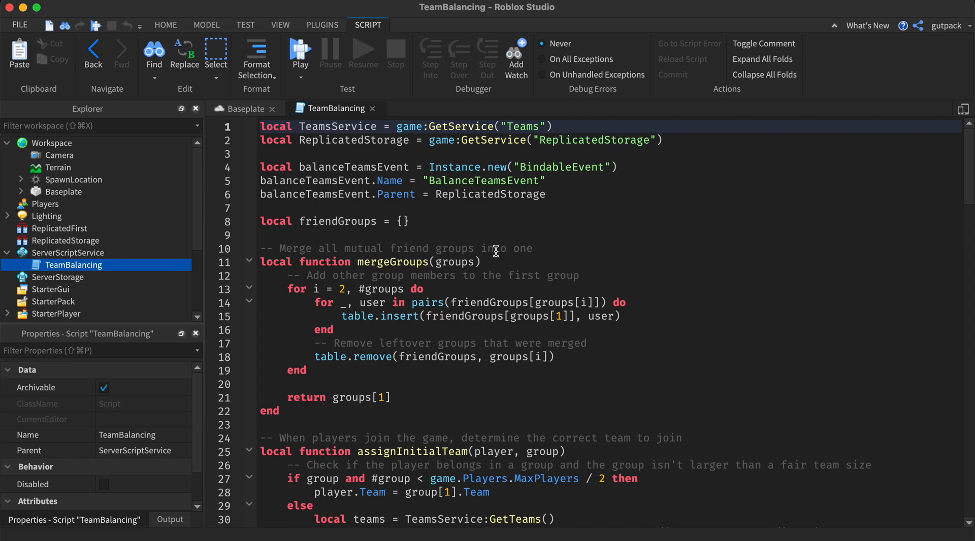
pyautogui.moveTo(408, 323)
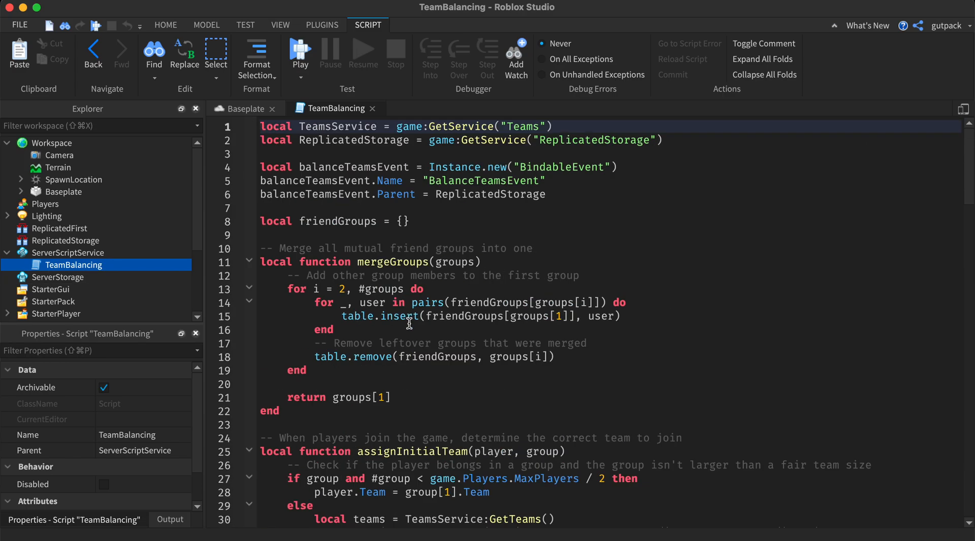
pyautogui.moveTo(416, 340)
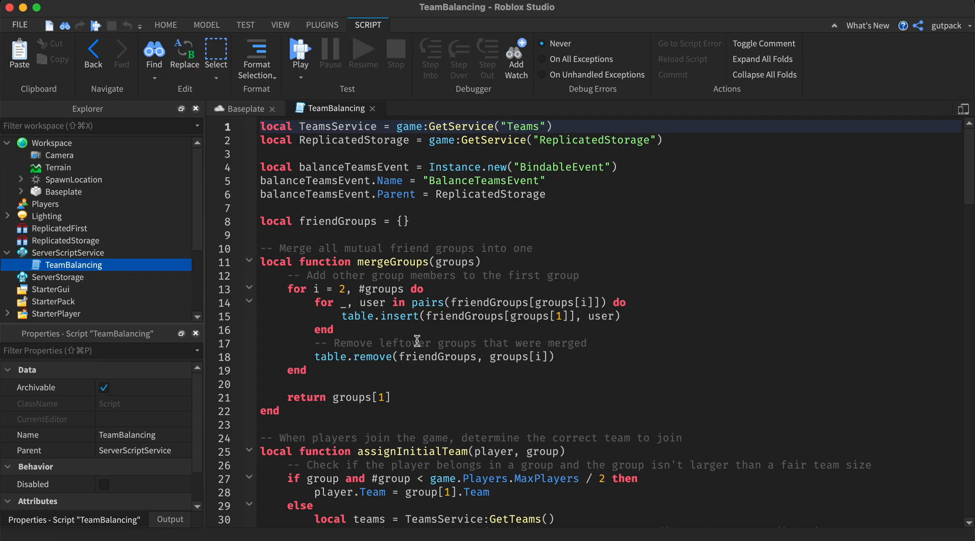
pyautogui.moveTo(447, 179)
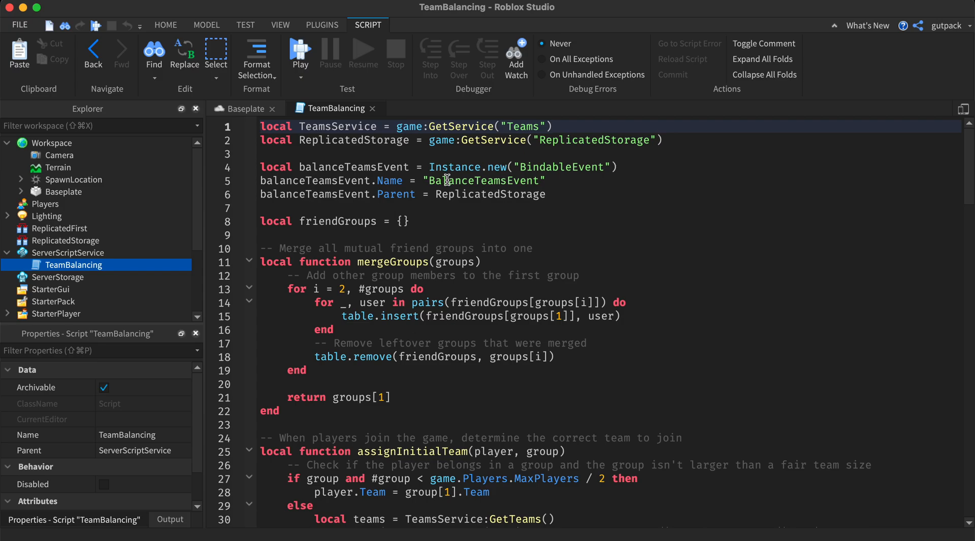
pyautogui.moveTo(354, 254)
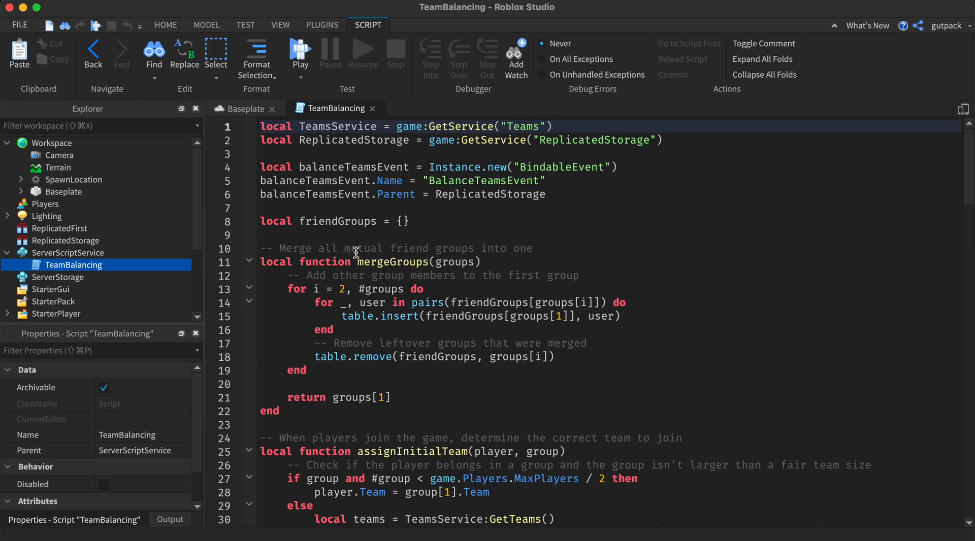
pyautogui.moveTo(406, 220)
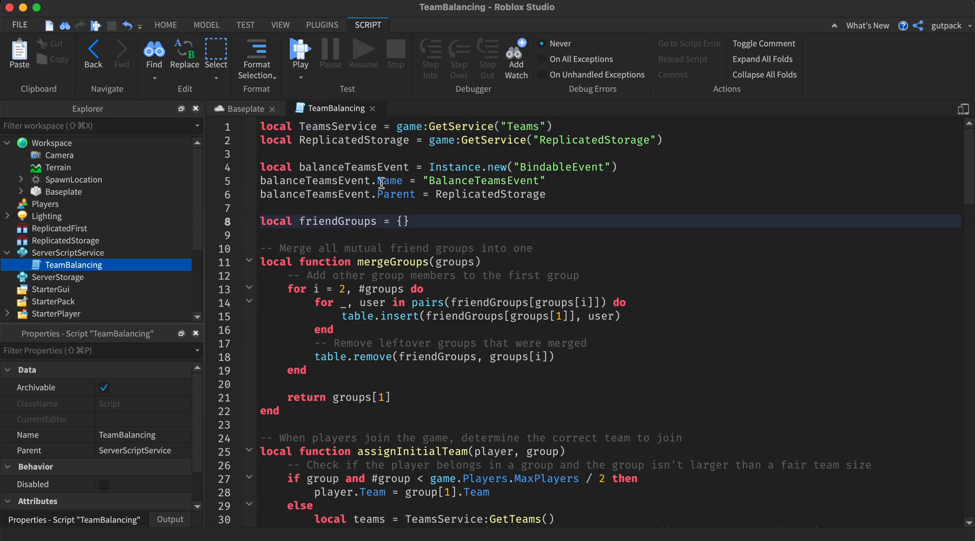
pyautogui.scroll(-3)
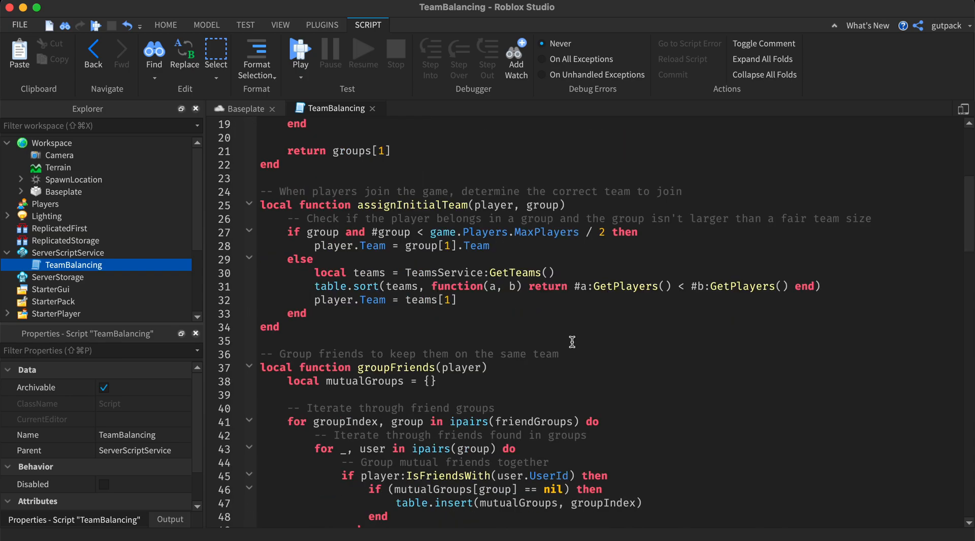
pyautogui.scroll(-3)
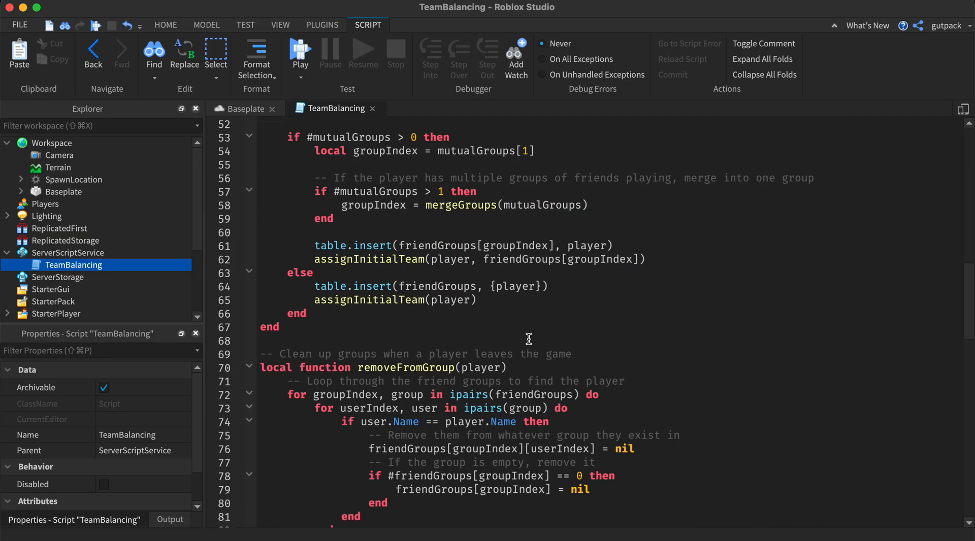
pyautogui.scroll(3)
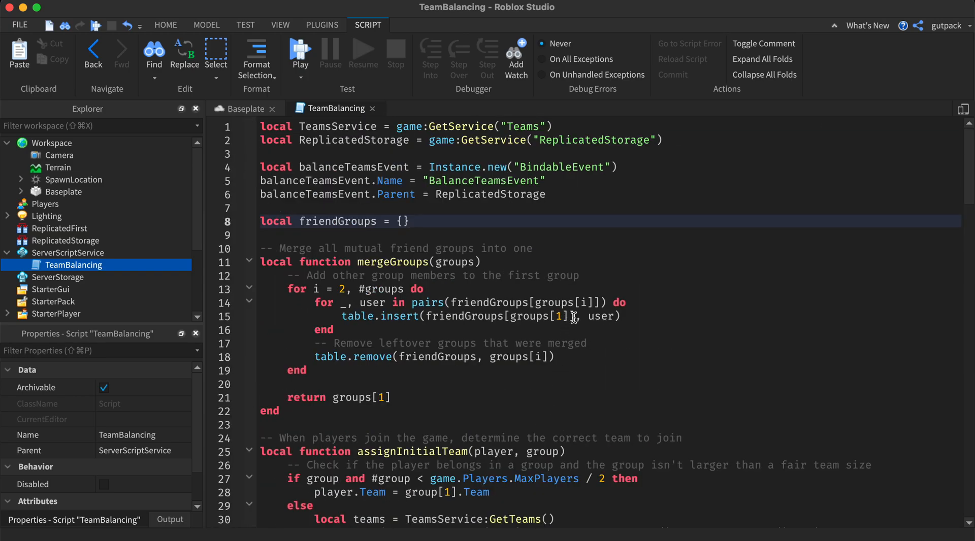
pyautogui.click(634, 194)
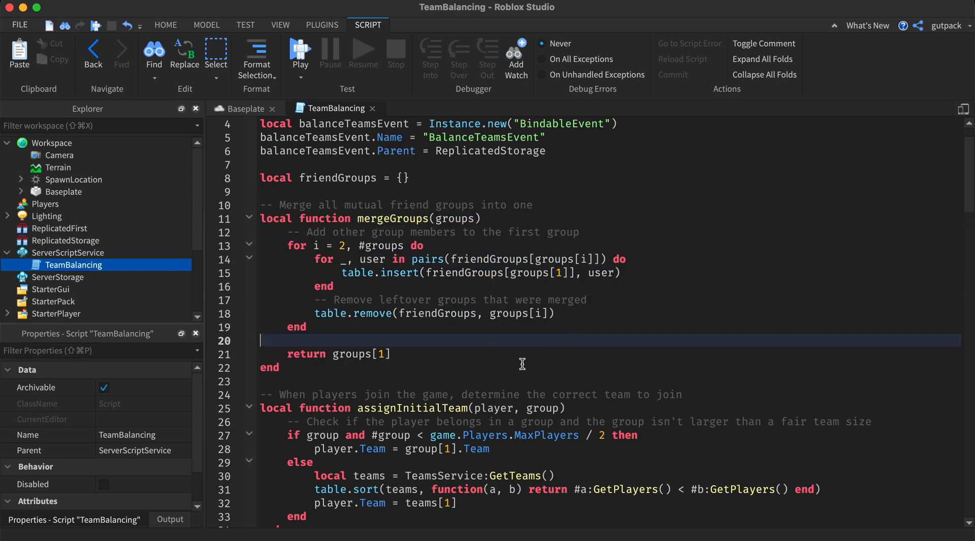
pyautogui.moveTo(514, 390)
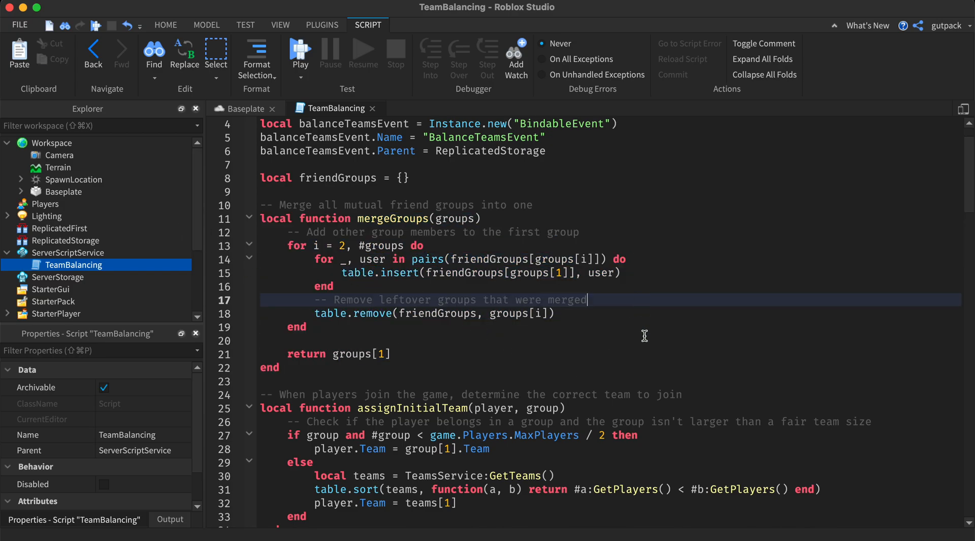
pyautogui.scroll(-3)
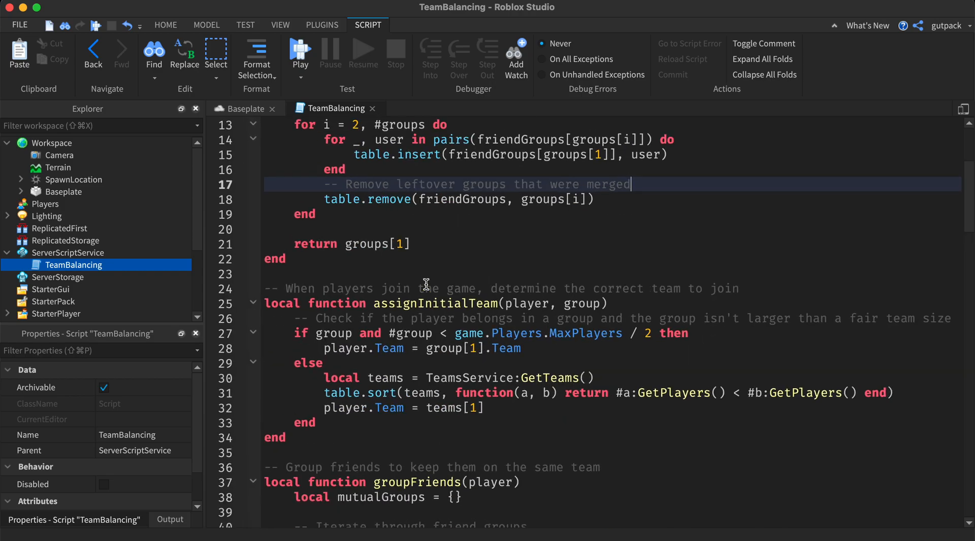
pyautogui.click(310, 304)
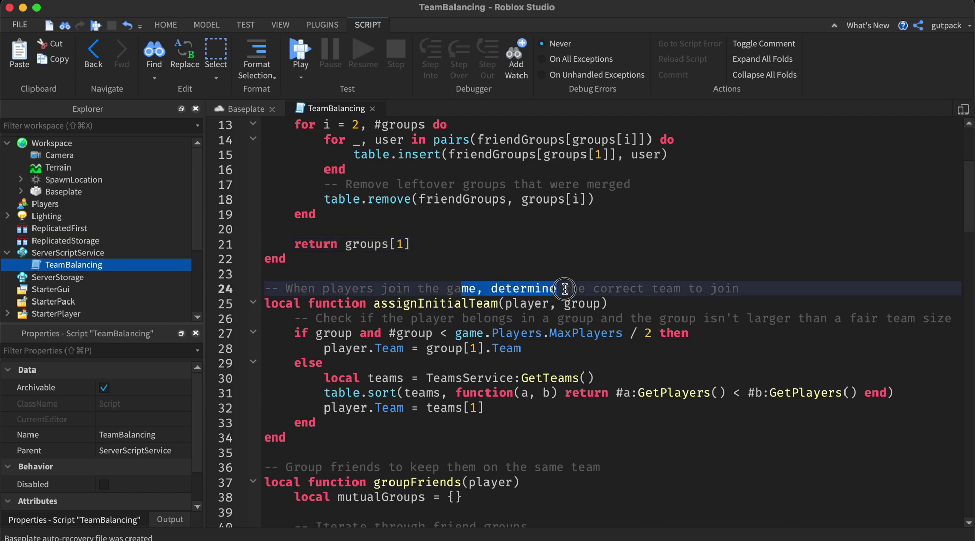
pyautogui.scroll(-3)
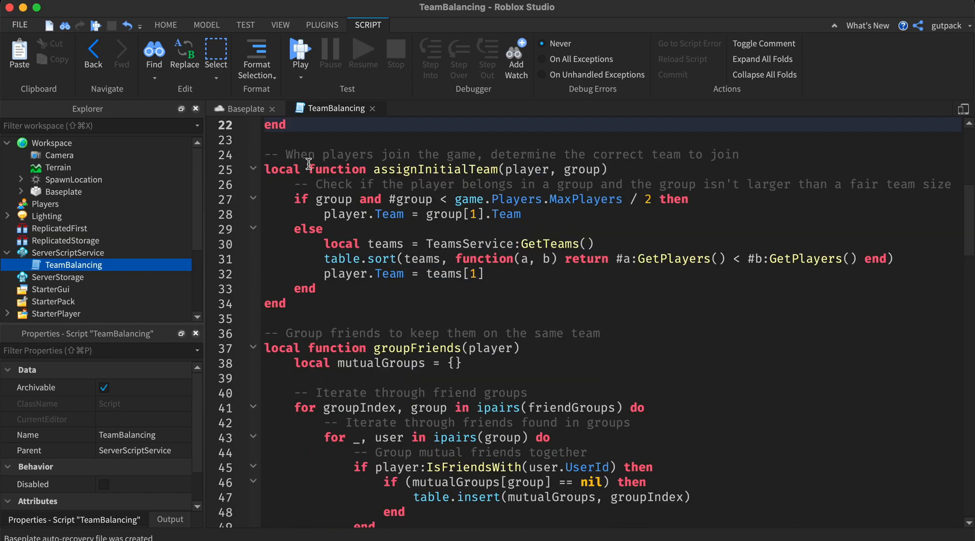
pyautogui.doubleClick(436, 168)
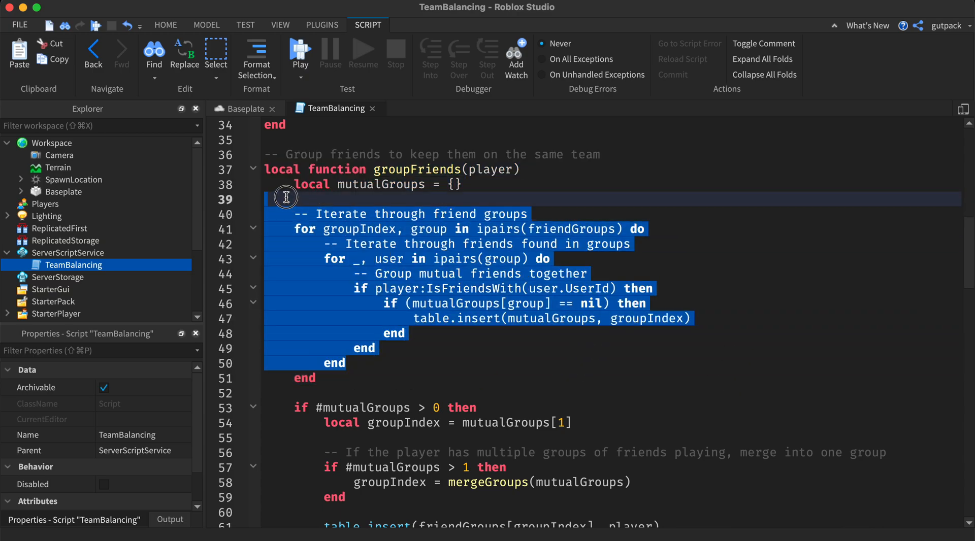
pyautogui.moveTo(286, 198); pyautogui.dragTo(216, 167)
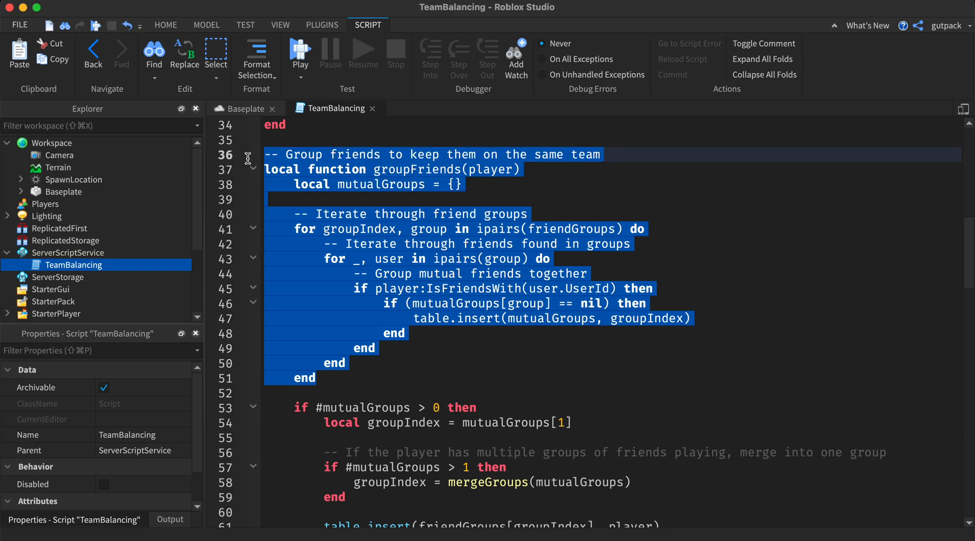
pyautogui.scroll(-3)
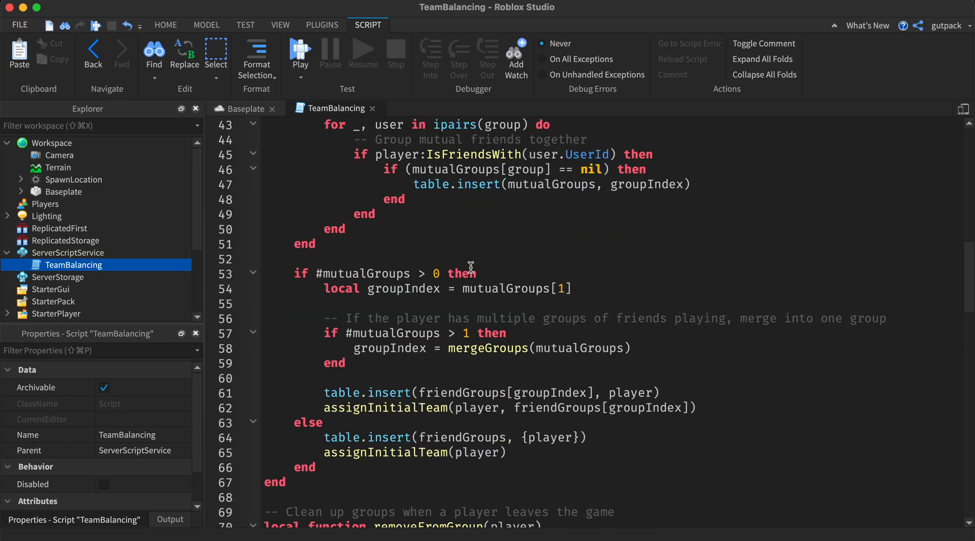
pyautogui.scroll(-3)
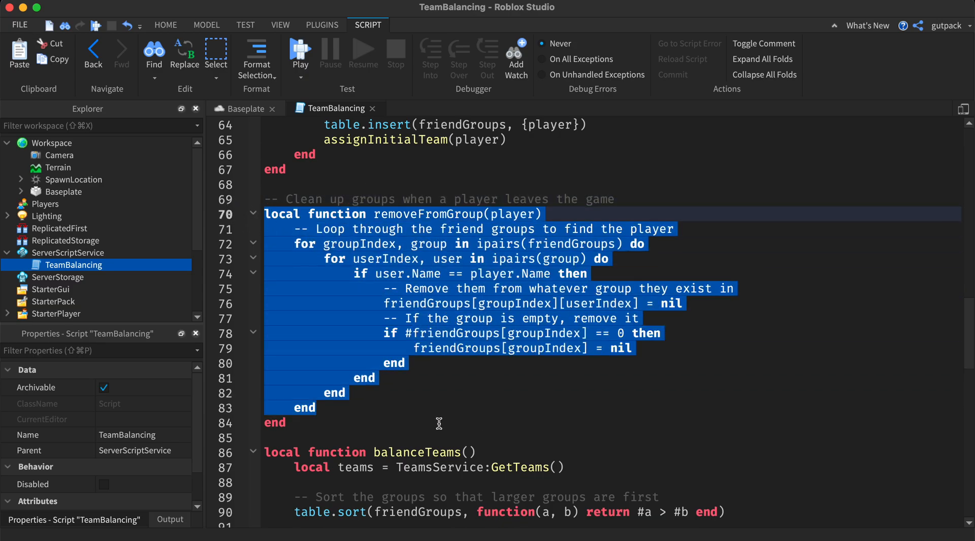
pyautogui.scroll(-3)
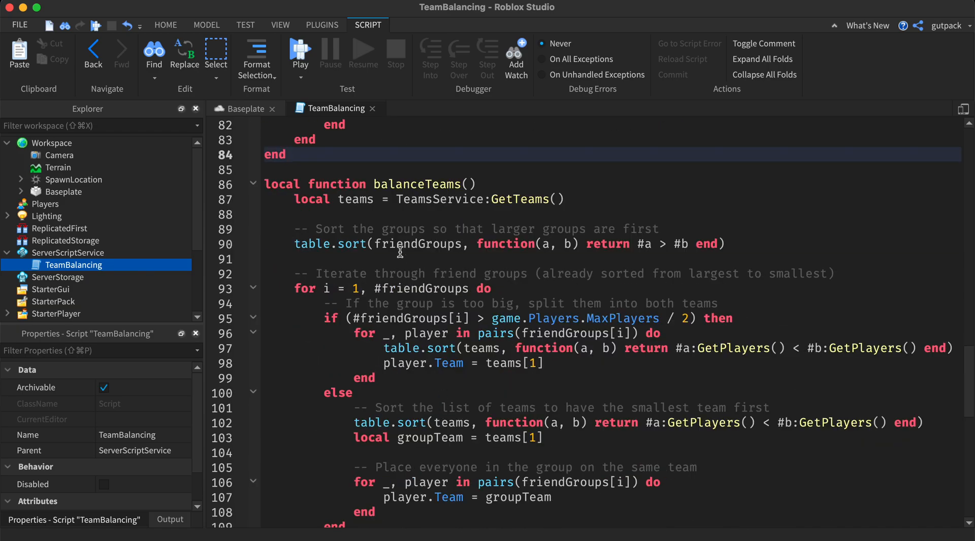
pyautogui.scroll(3)
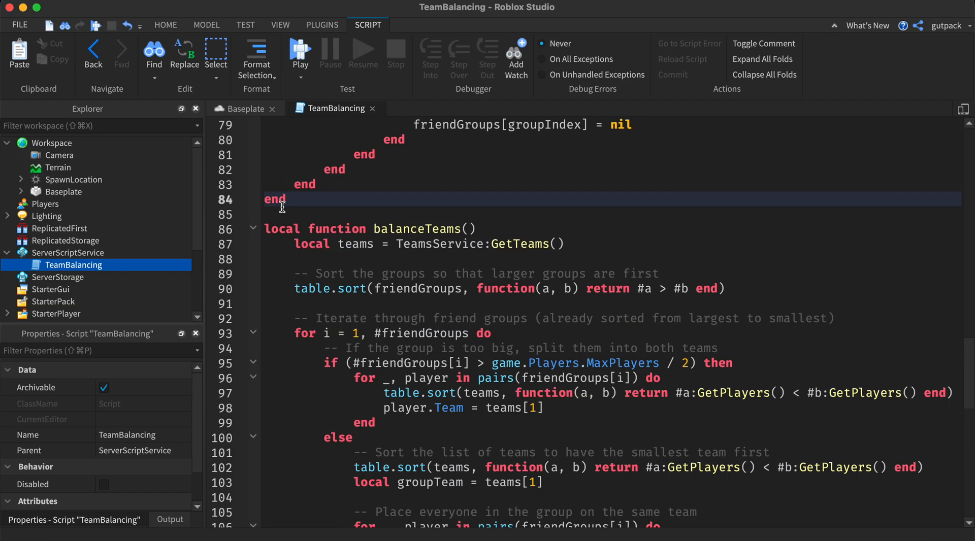
pyautogui.scroll(-3)
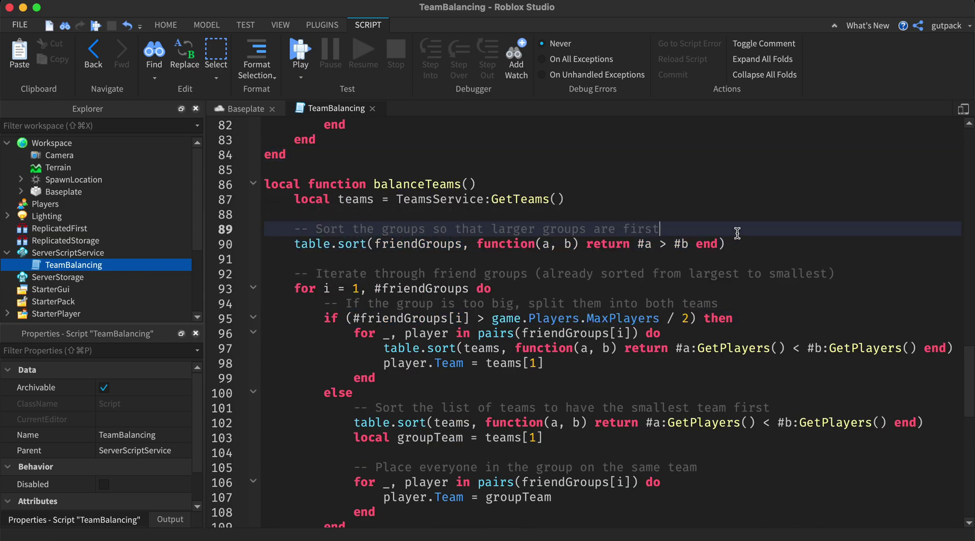
pyautogui.scroll(-3)
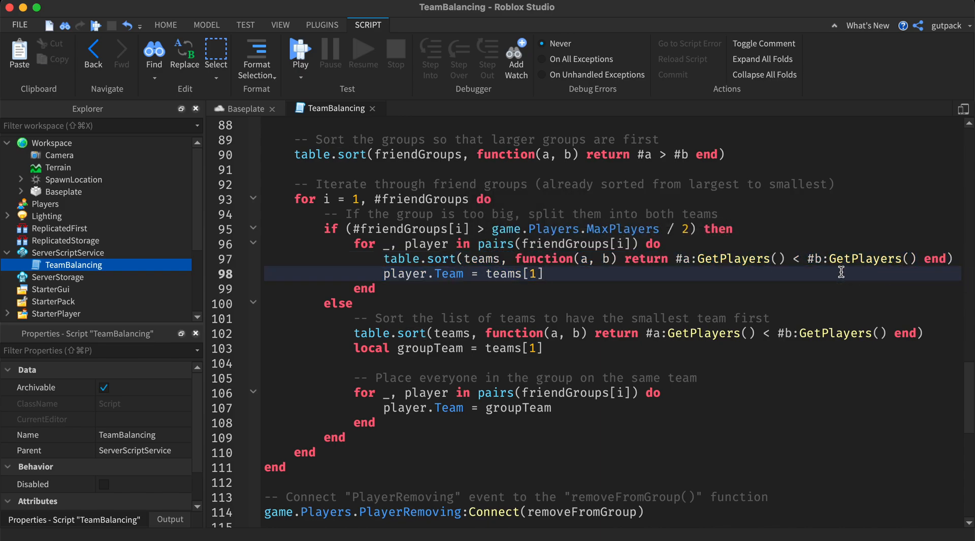
pyautogui.scroll(3)
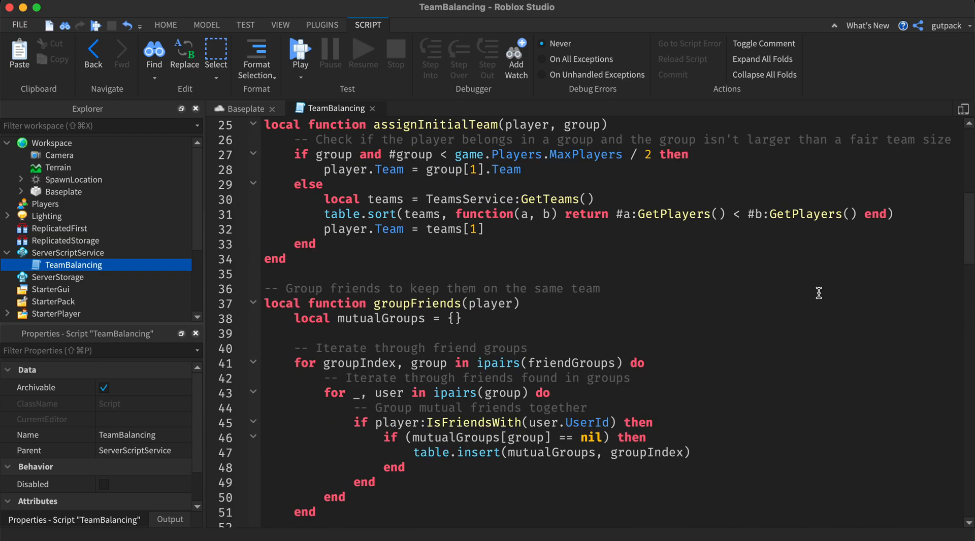
pyautogui.scroll(3)
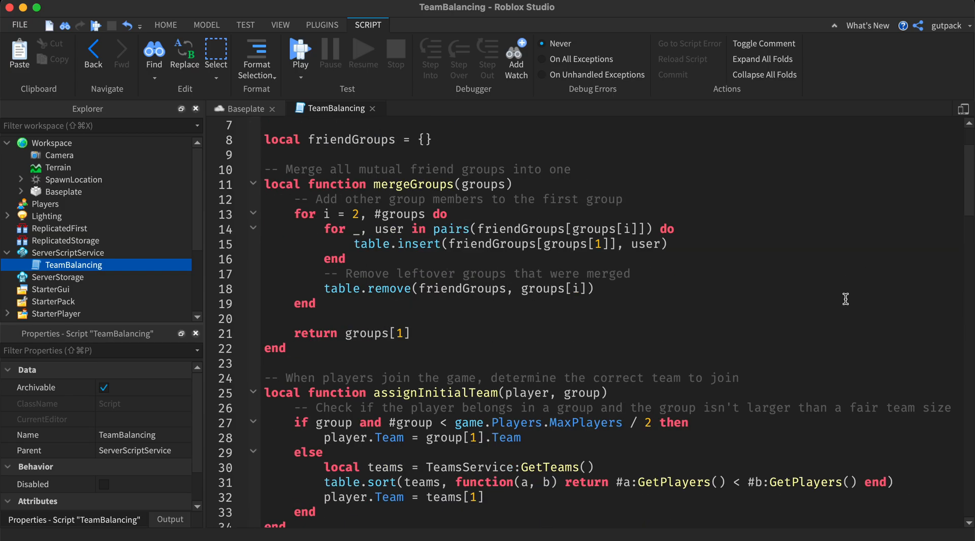
pyautogui.scroll(-3)
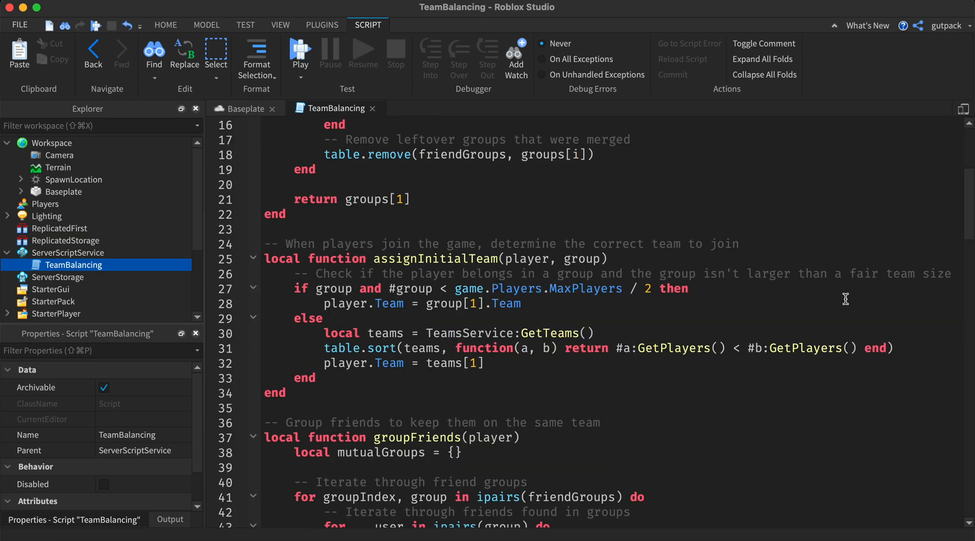
pyautogui.scroll(-3)
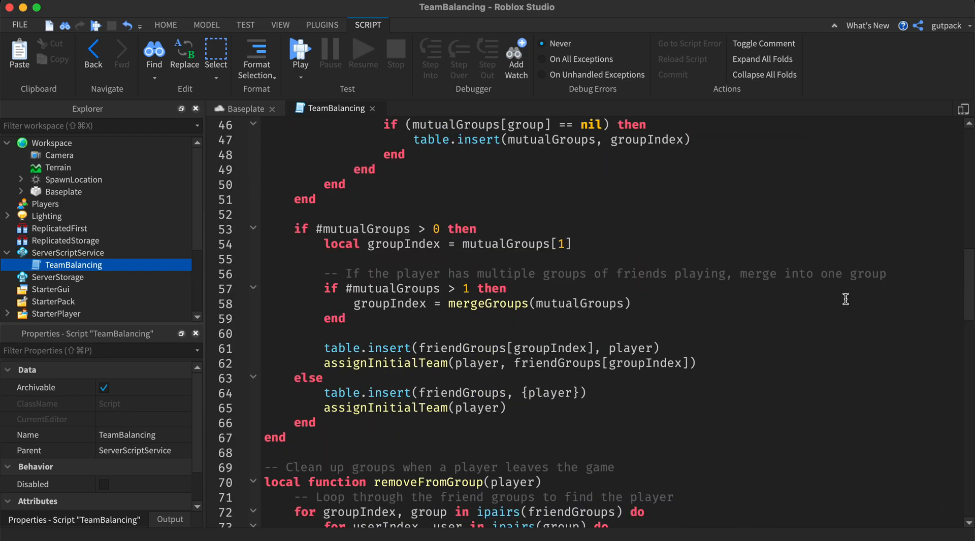
pyautogui.scroll(-3)
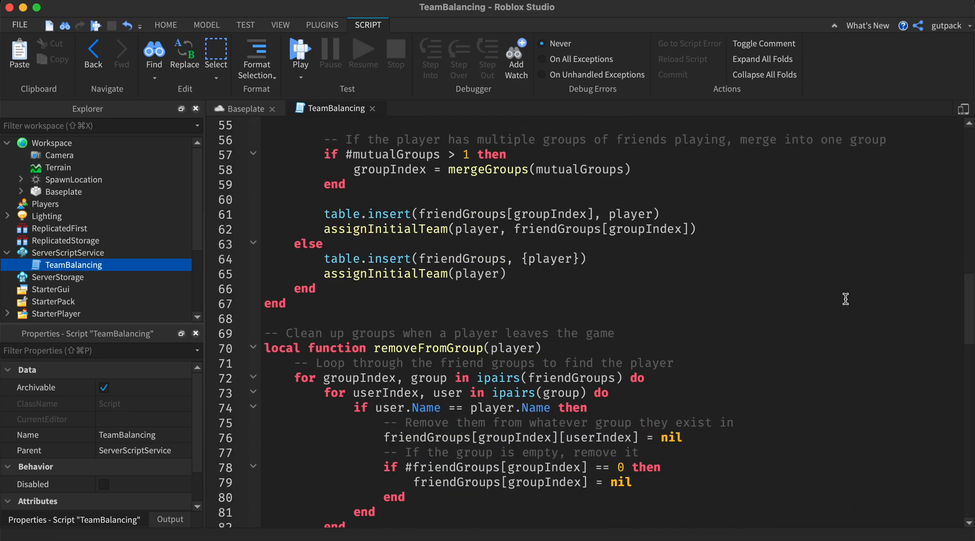
pyautogui.scroll(-3)
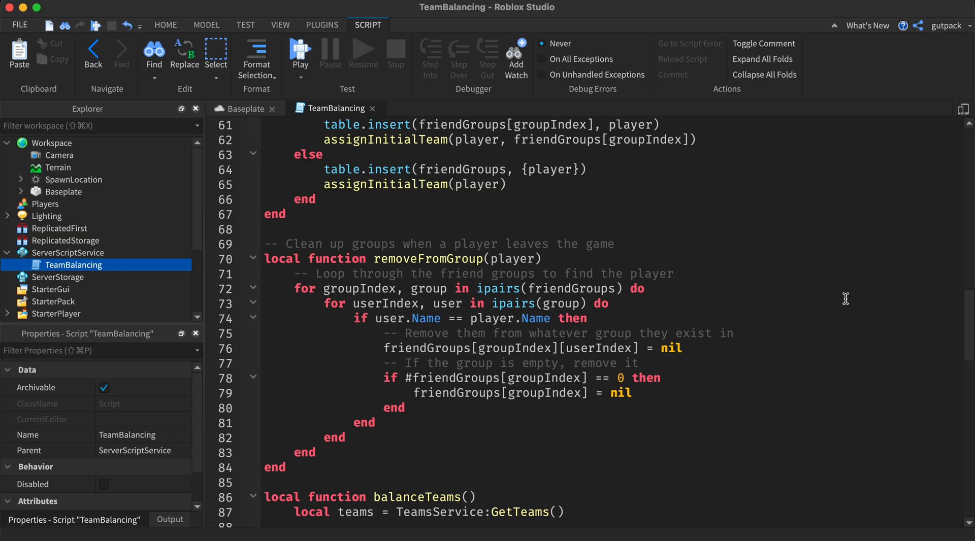
pyautogui.scroll(-3)
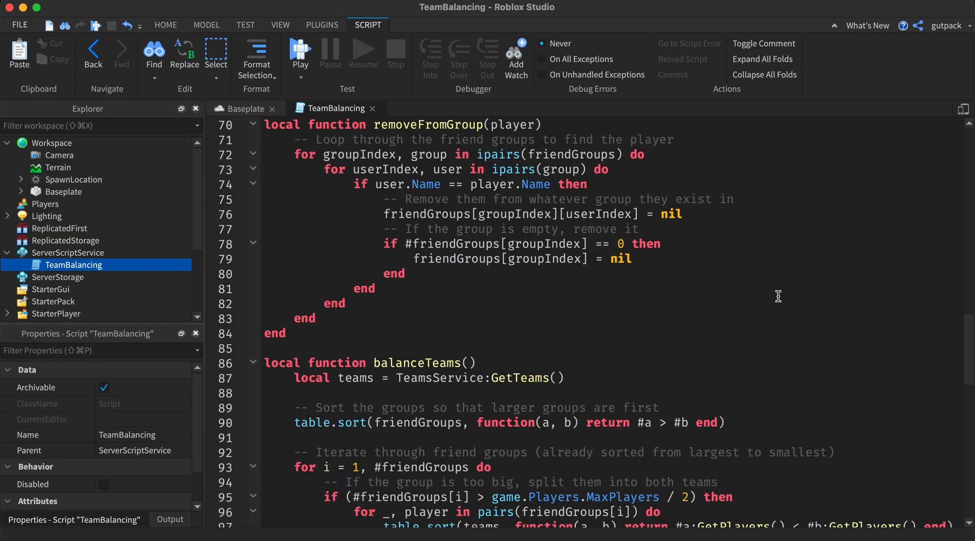
pyautogui.scroll(-3)
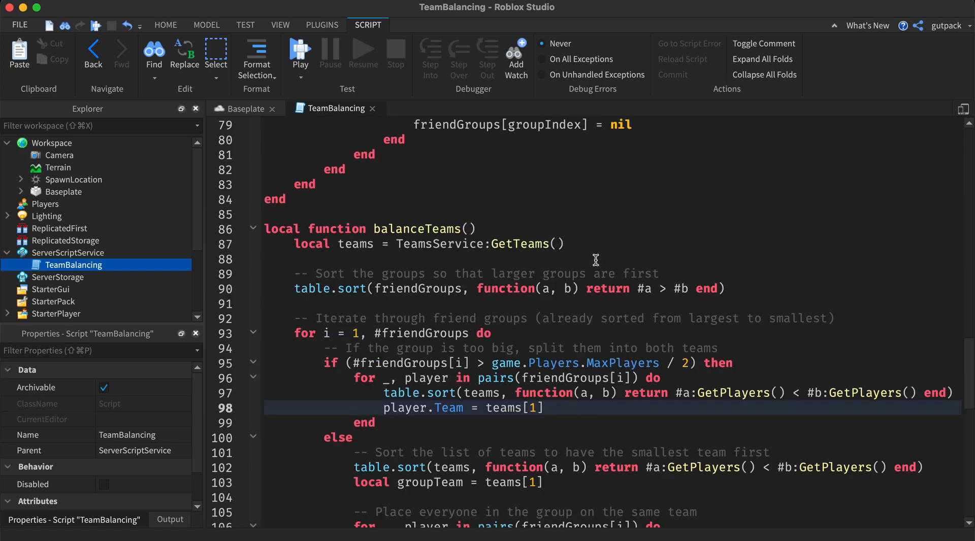
pyautogui.scroll(-3)
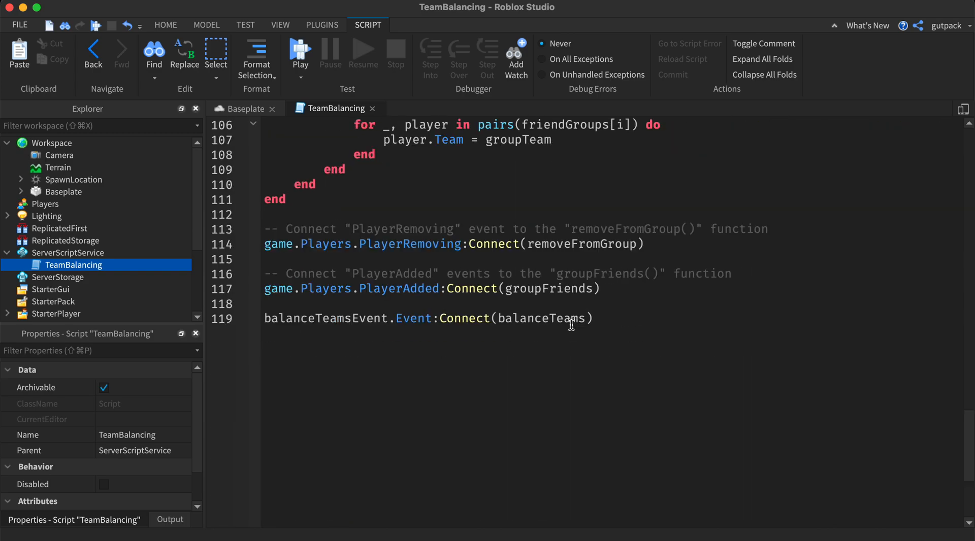
pyautogui.moveTo(366, 238)
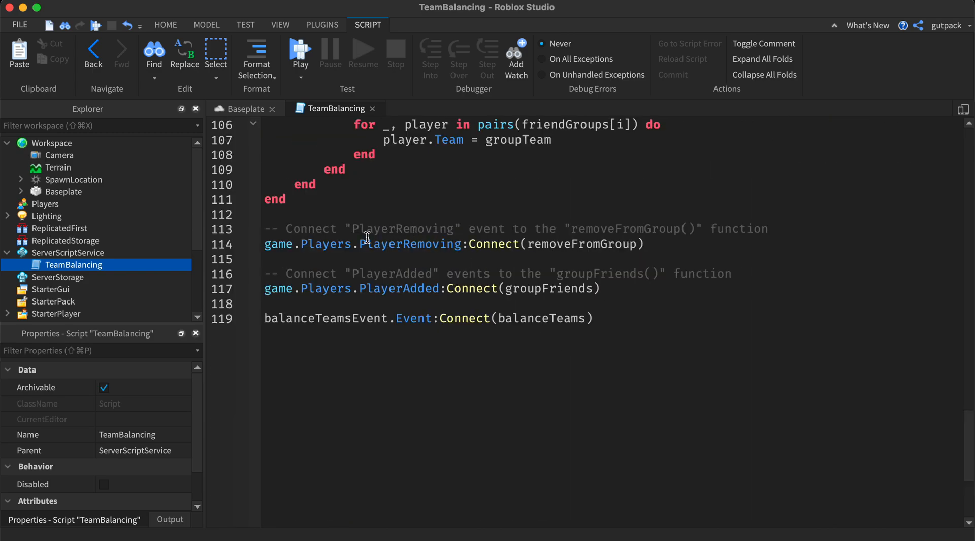
pyautogui.scroll(3)
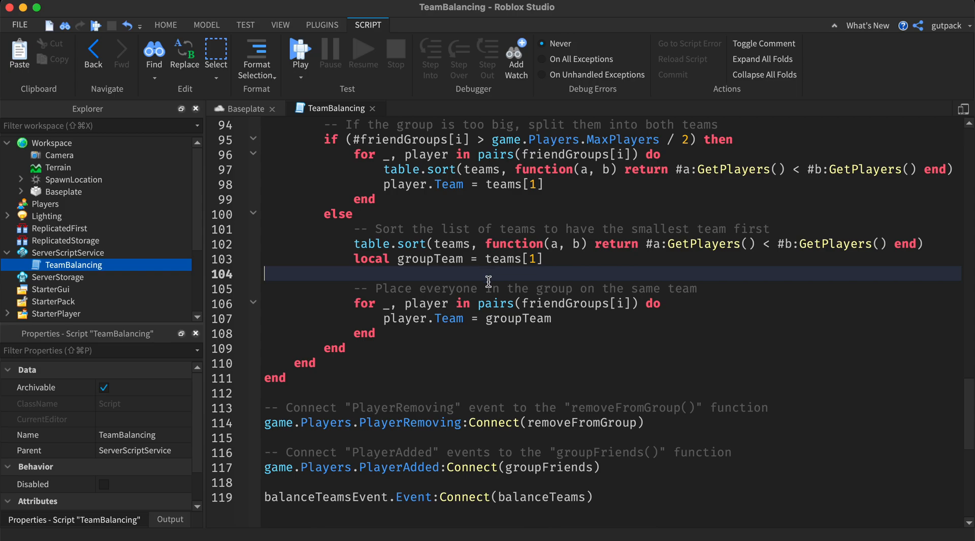
pyautogui.scroll(3)
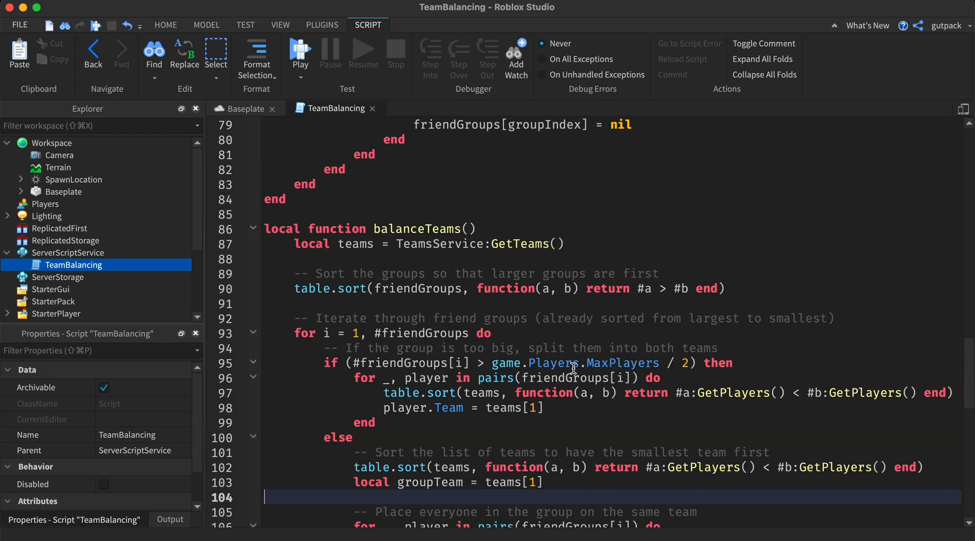
pyautogui.scroll(-3)
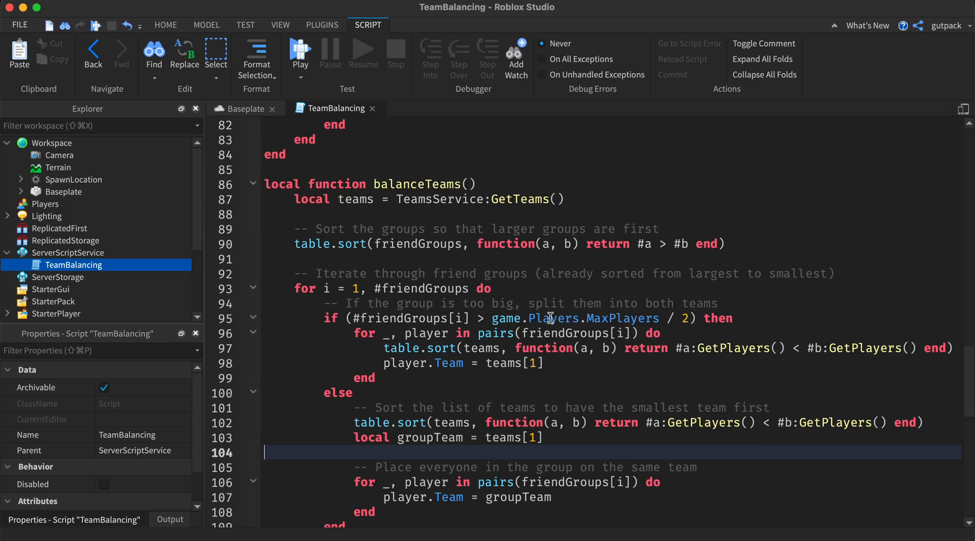
pyautogui.scroll(-3)
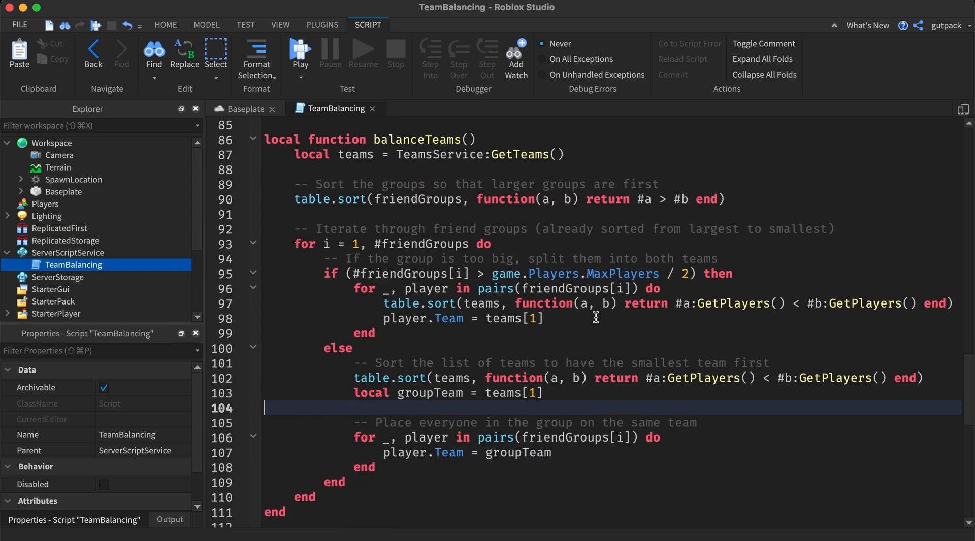
pyautogui.scroll(-3)
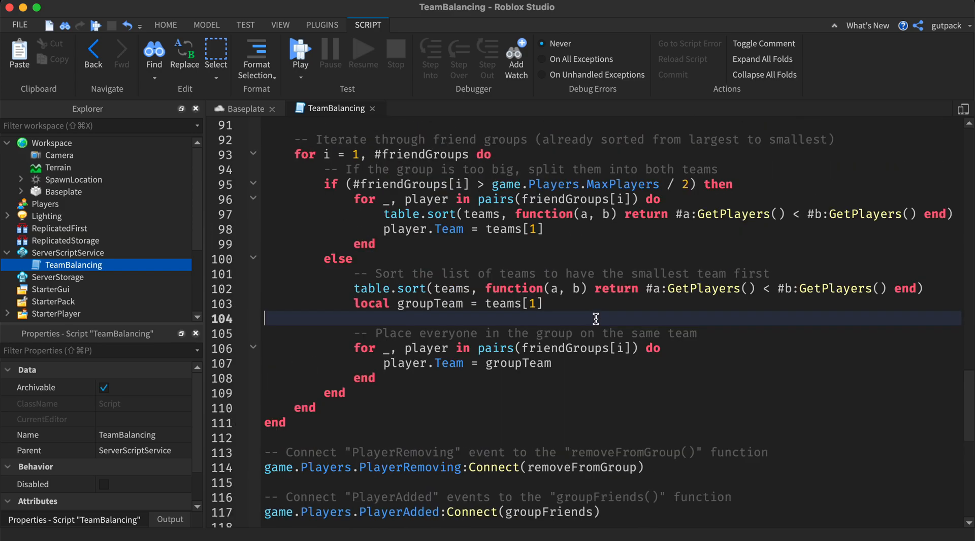
pyautogui.scroll(3)
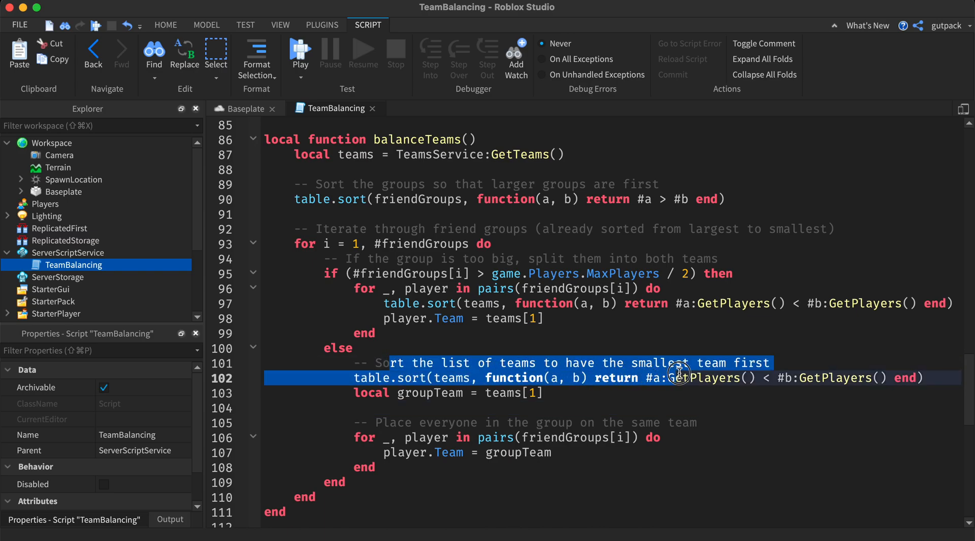
pyautogui.click(693, 333)
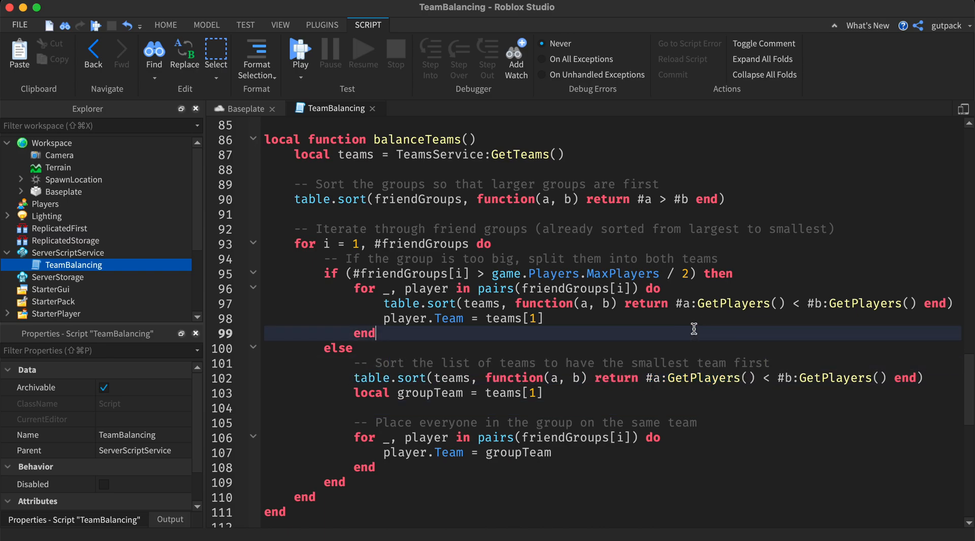
pyautogui.scroll(3)
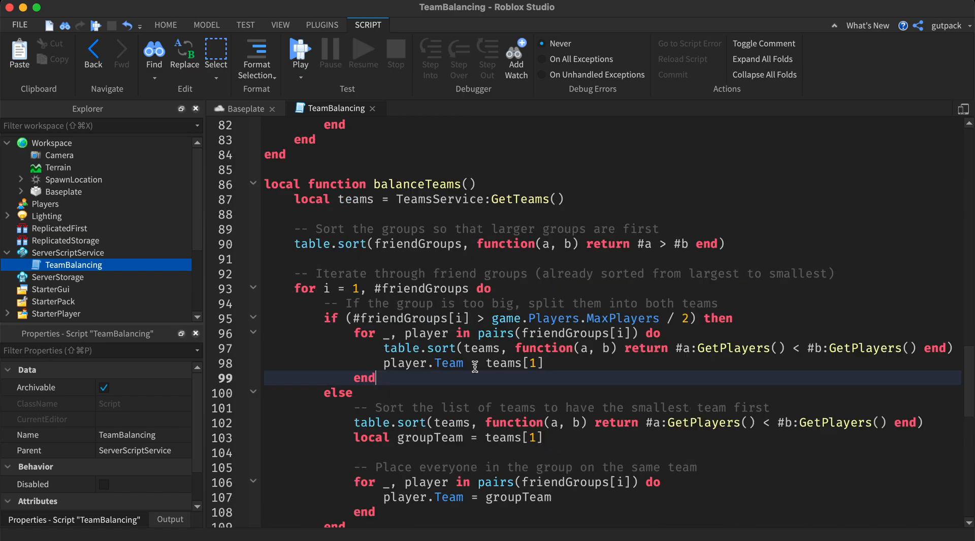
pyautogui.scroll(3)
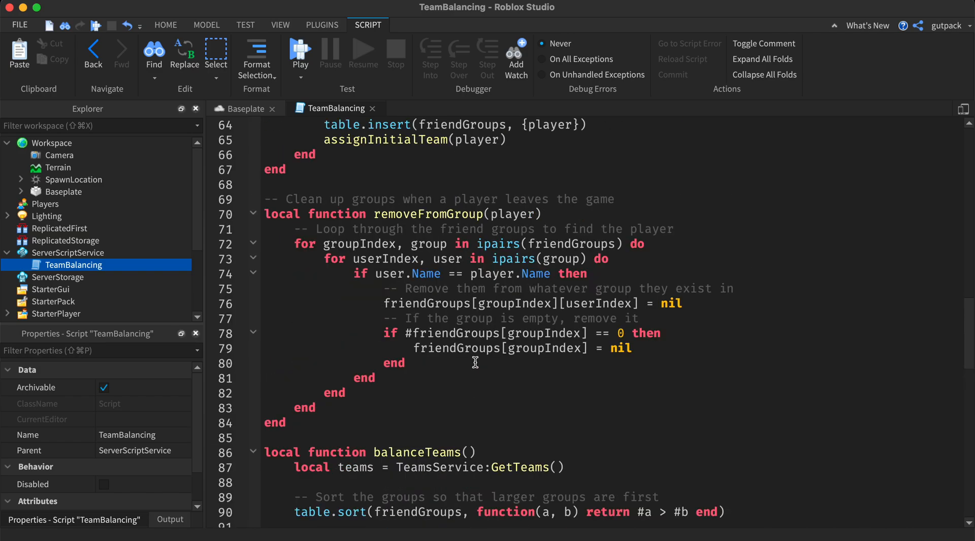
pyautogui.scroll(3)
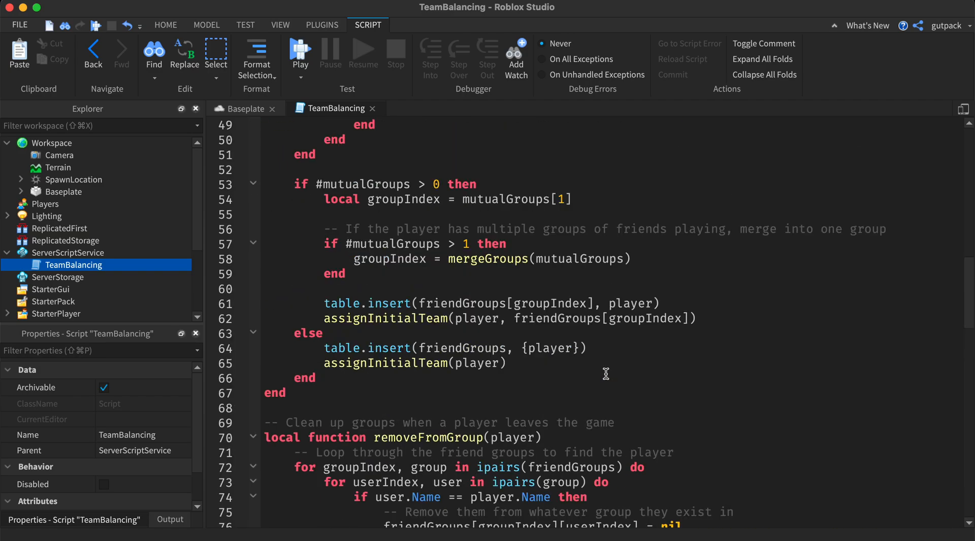
pyautogui.scroll(3)
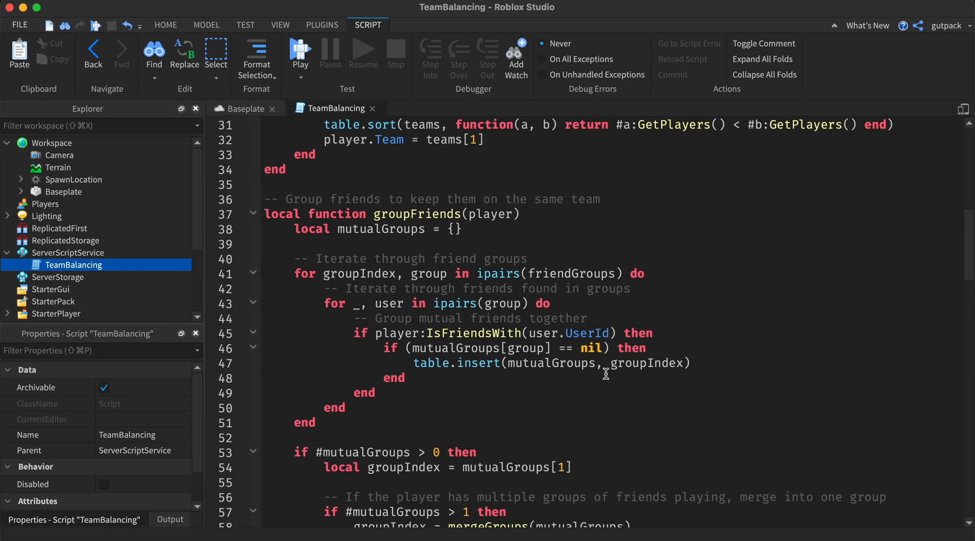
pyautogui.scroll(3)
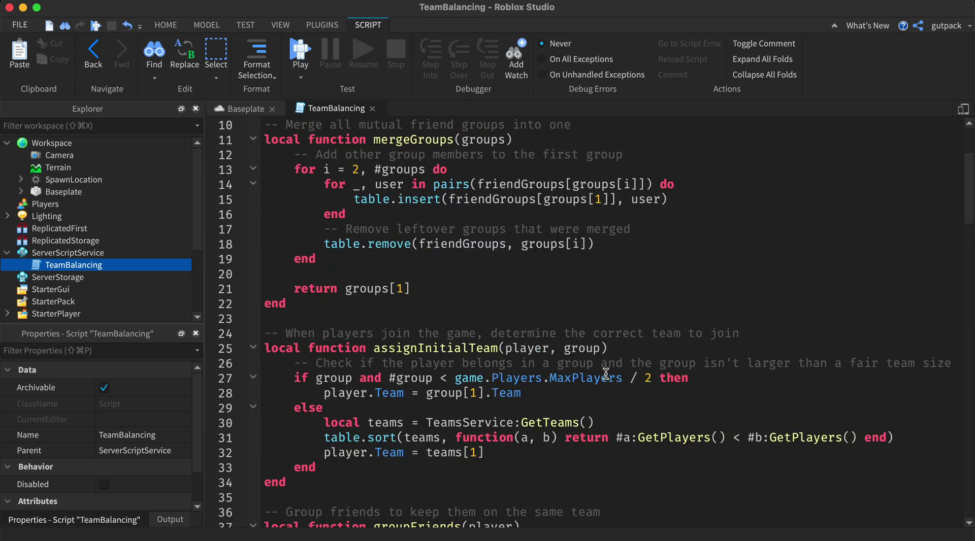
pyautogui.scroll(-3)
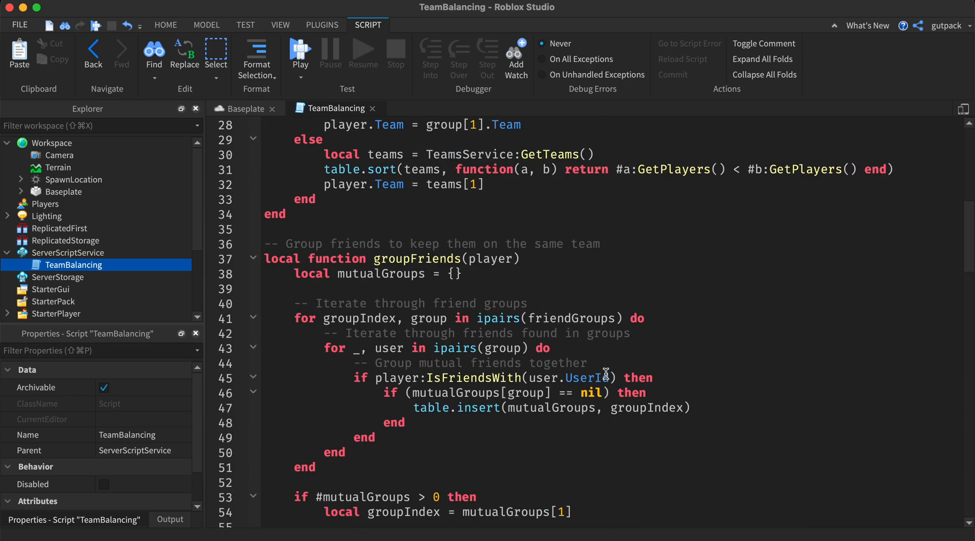
pyautogui.scroll(-3)
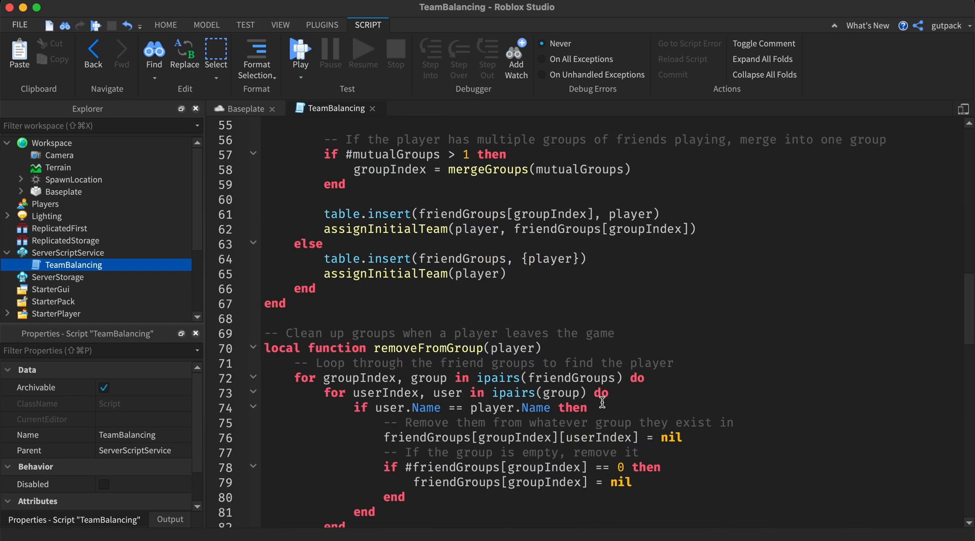
pyautogui.scroll(-3)
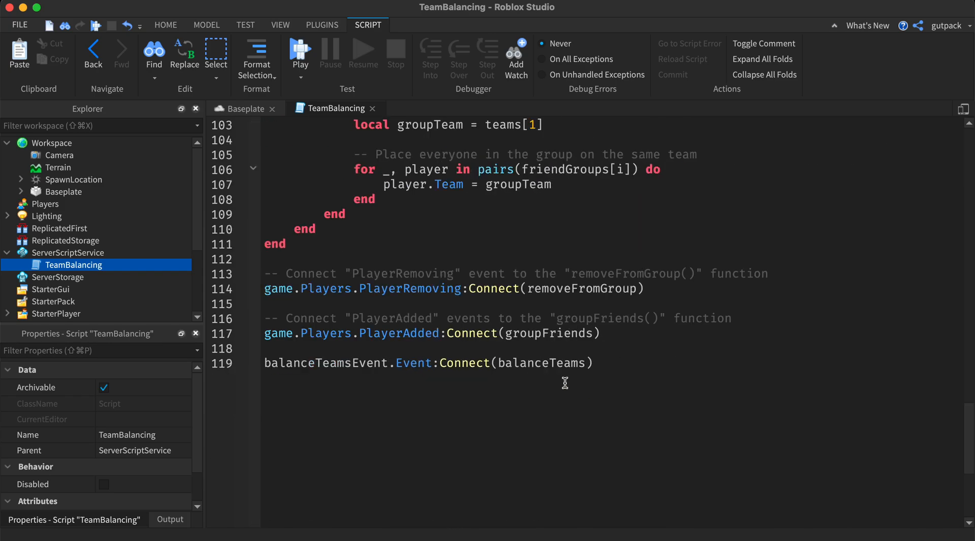
pyautogui.click(243, 107)
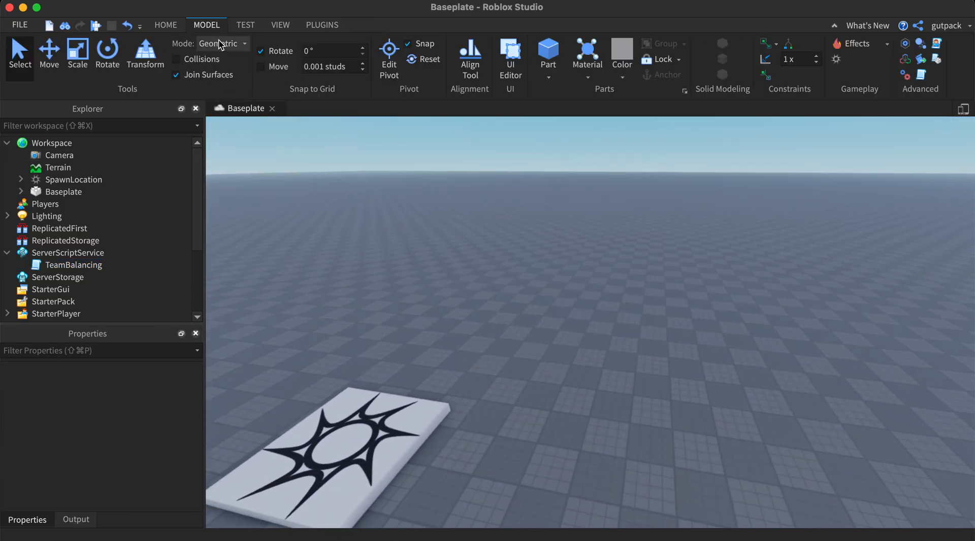
# Start a Local Server test with 4 Players from the Baseplate place.
pyautogui.click(245, 24)
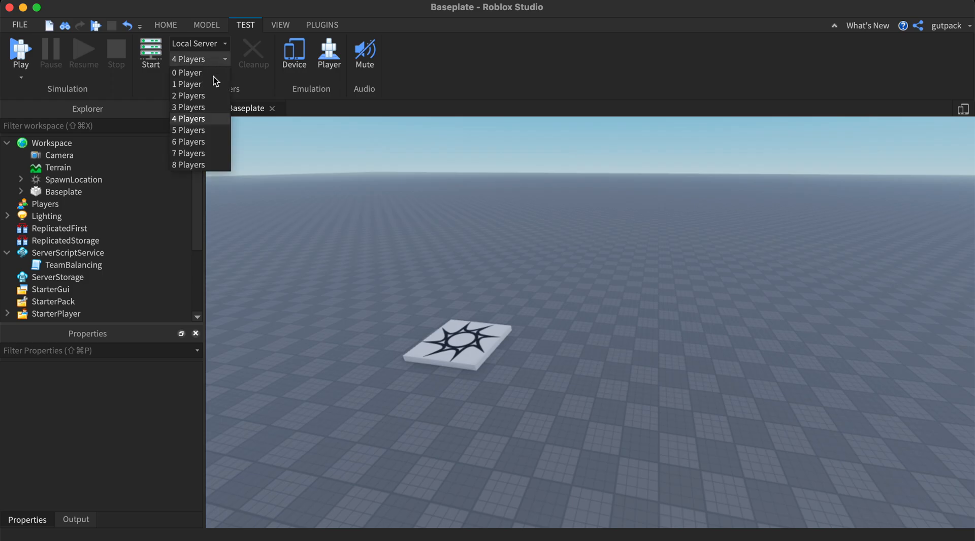
pyautogui.moveTo(349, 139)
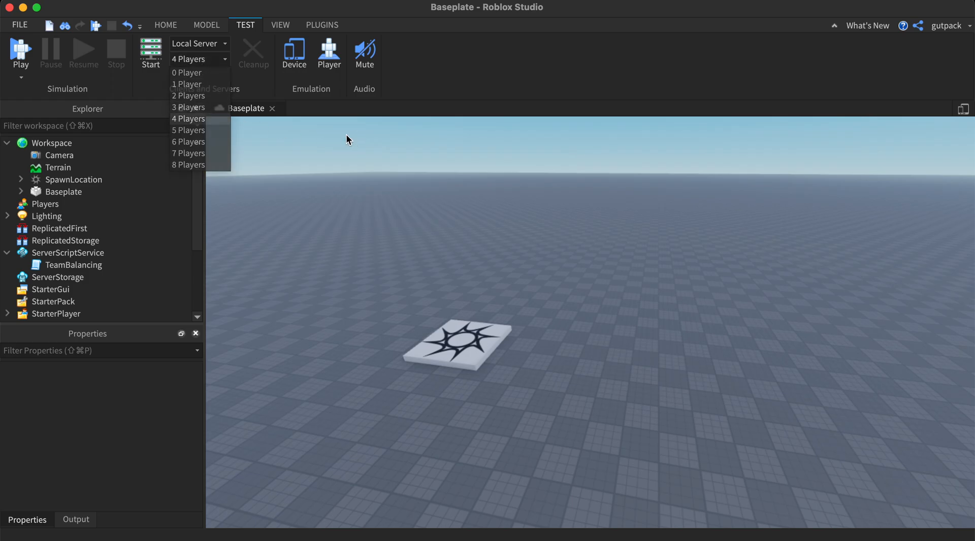
pyautogui.click(188, 118)
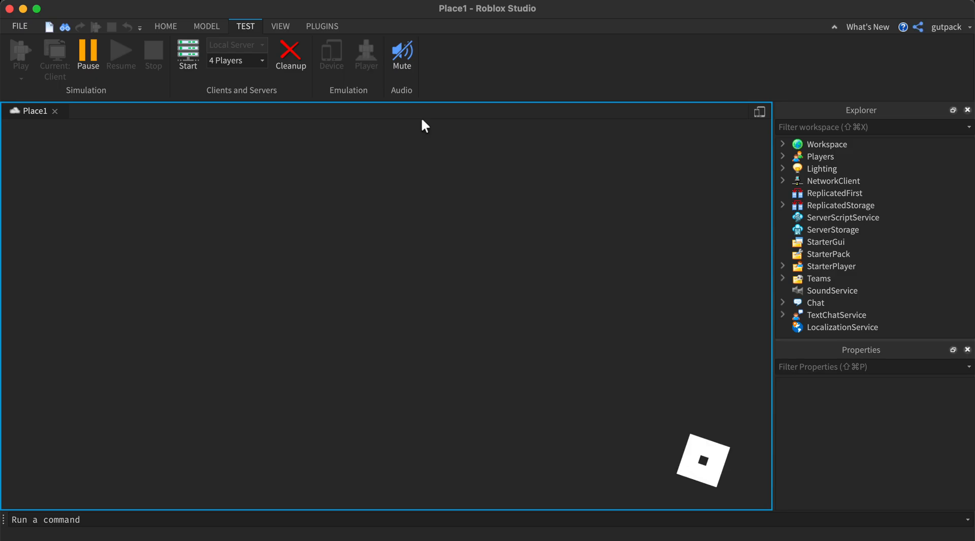
# Wait in the test window for players to appear across Blue, Red and Green teams.
pyautogui.click(187, 55)
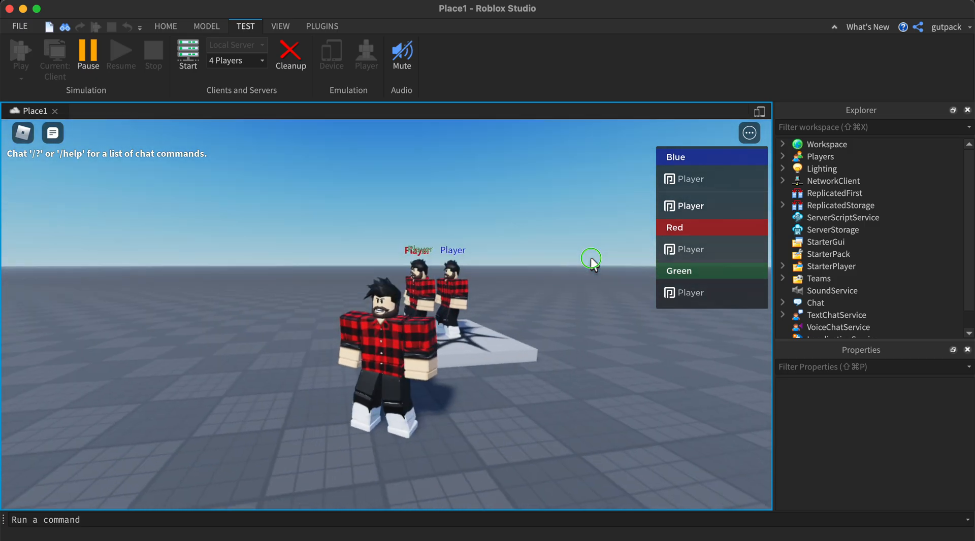
pyautogui.moveTo(481, 273)
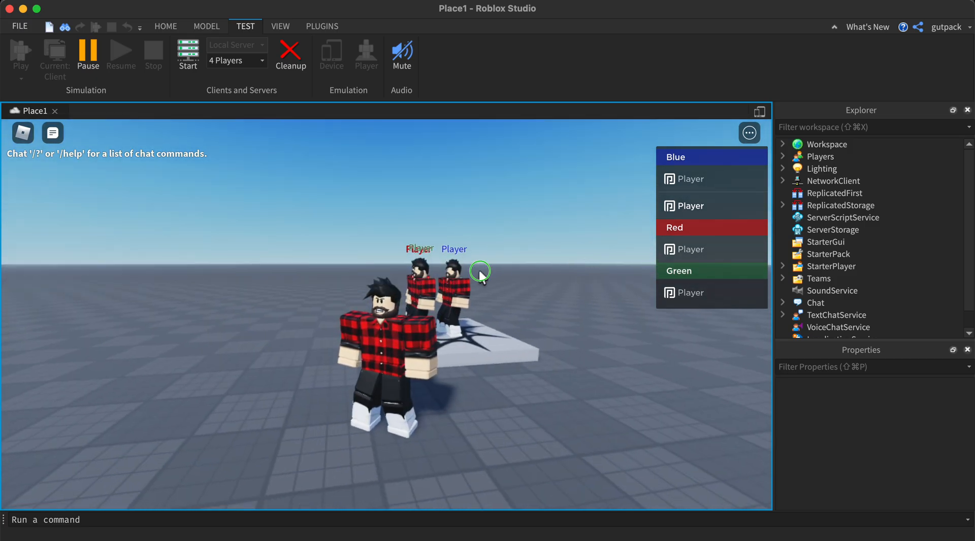